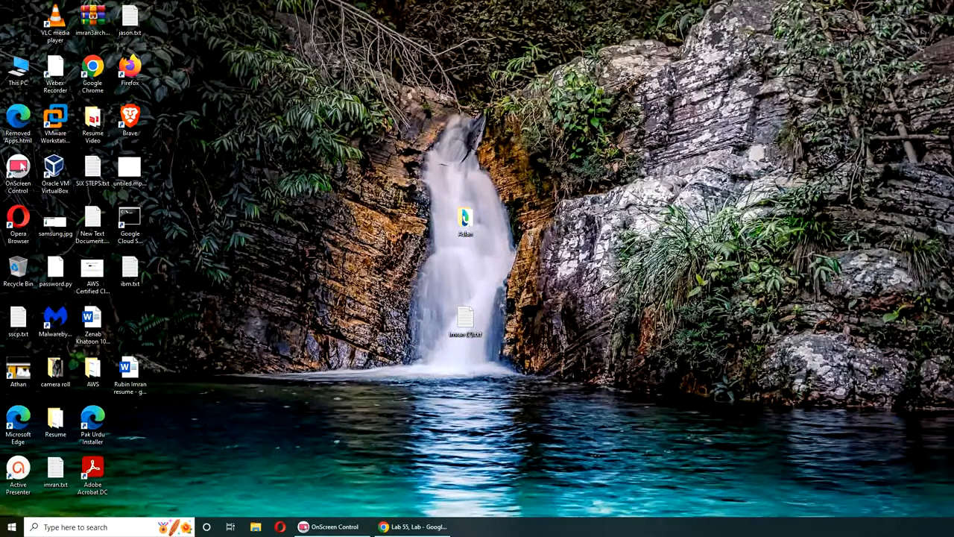
{"action": "mouse_move", "coordinate": [445, 480]}
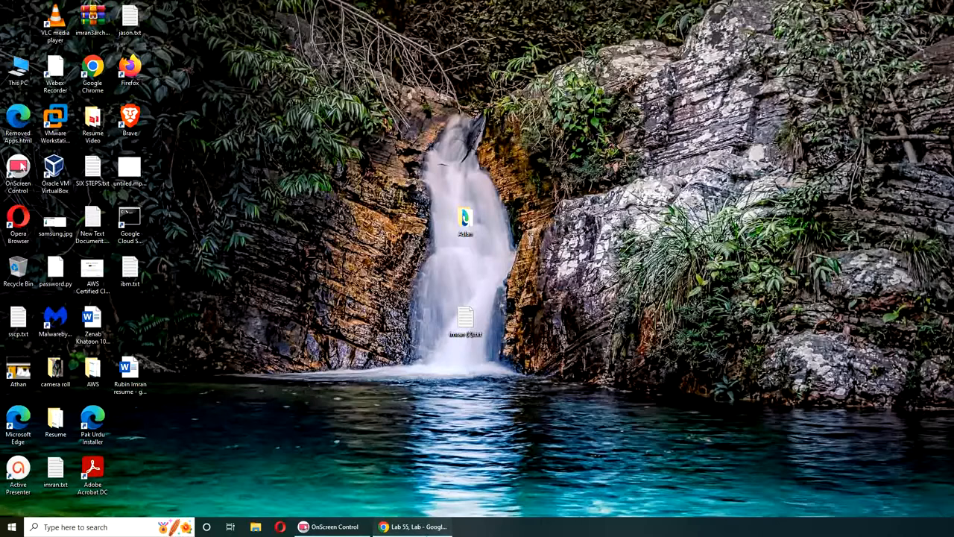
Step: Locate the SQL injection lab 11.1.3 in the uCertify Labs list
{"action": "left_click", "coordinate": [414, 528]}
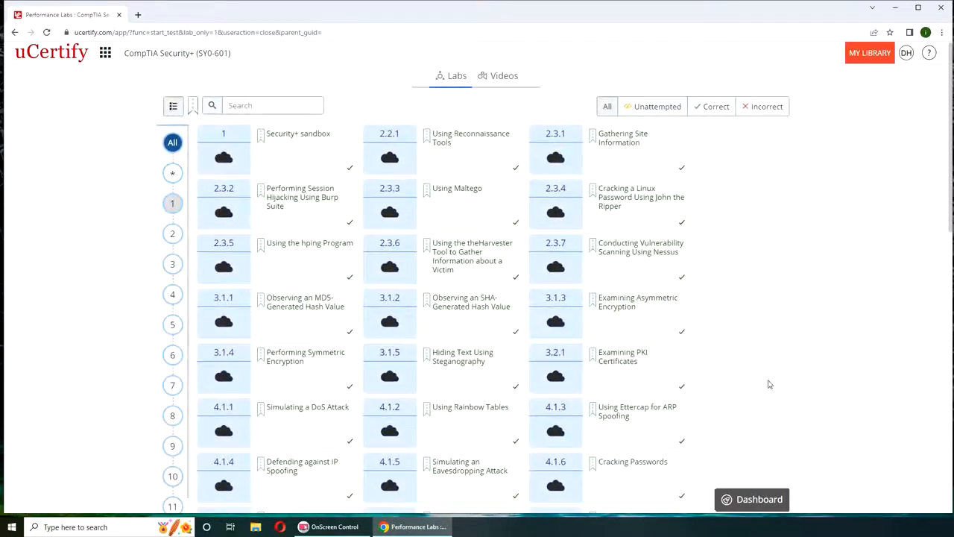
{"action": "scroll", "scroll_direction": "down", "scroll_amount": 3}
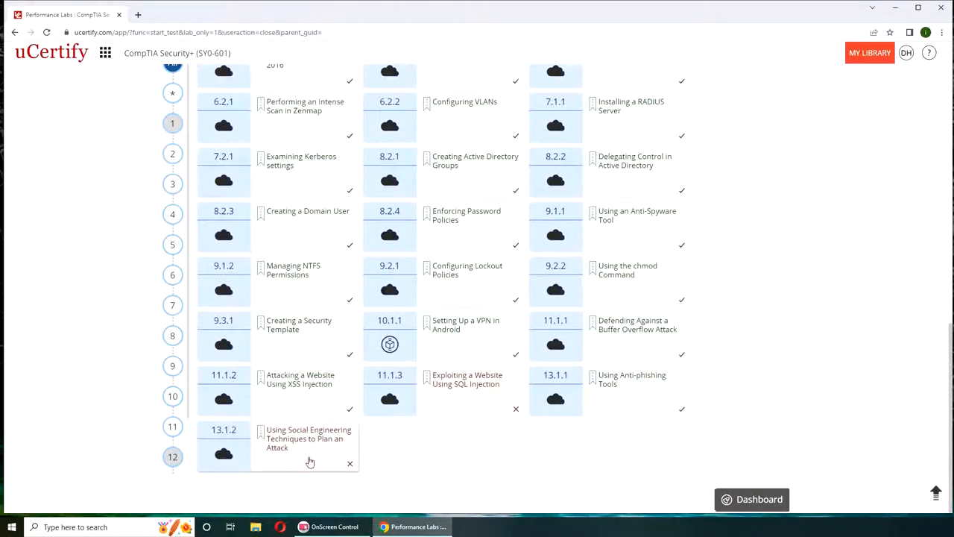
{"action": "mouse_move", "coordinate": [462, 397]}
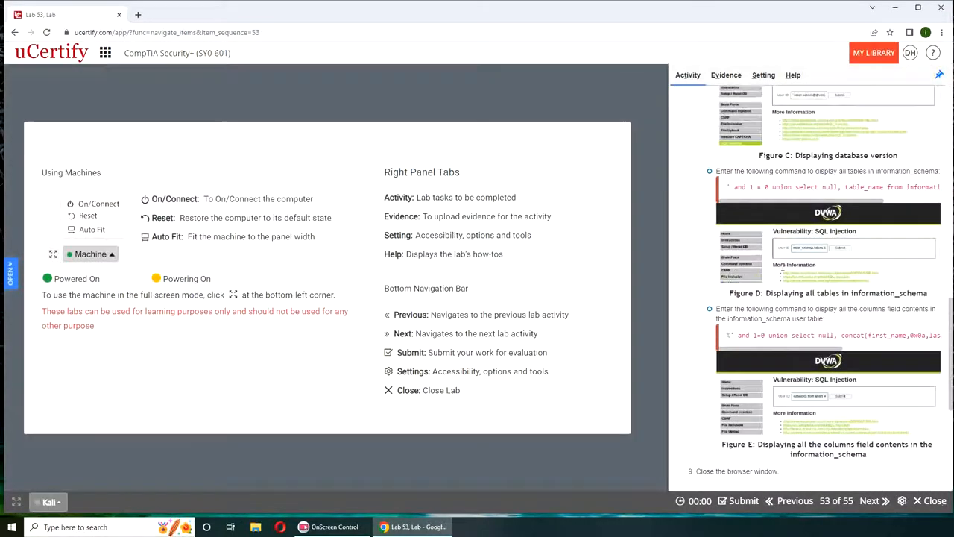
{"action": "scroll", "scroll_direction": "down", "scroll_amount": 3}
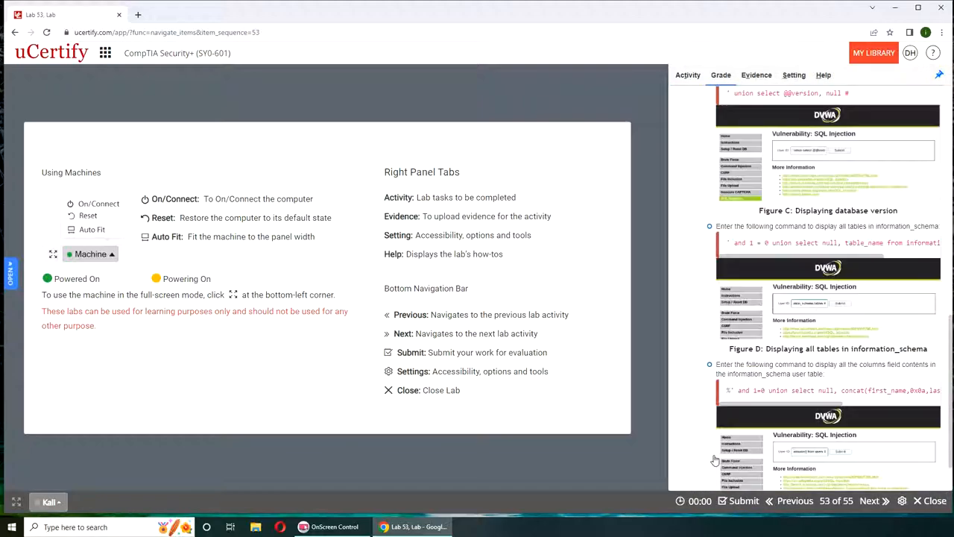
{"action": "scroll", "scroll_direction": "up", "scroll_amount": 3}
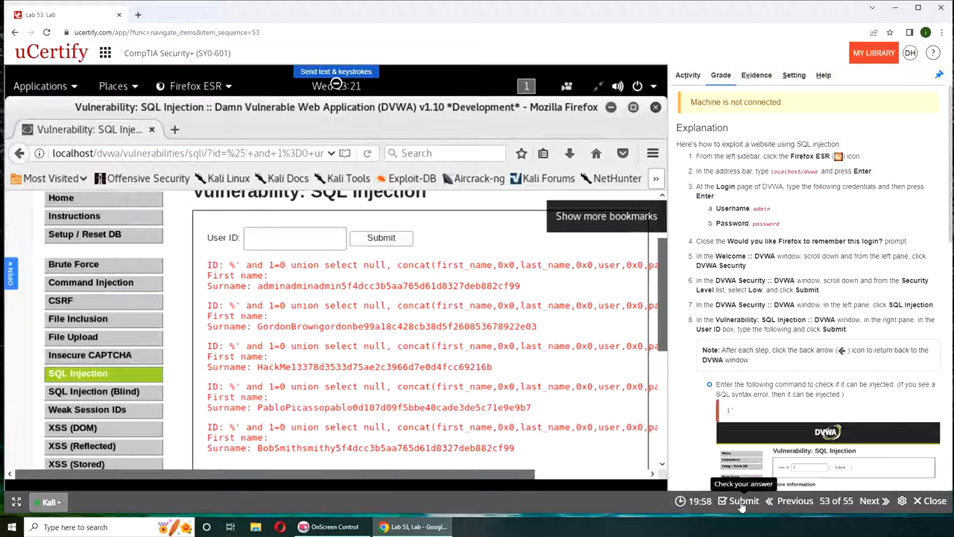
Step: Submit the SQL injection lab for grading and record the incorrect result as the answer
{"action": "left_click", "coordinate": [742, 501]}
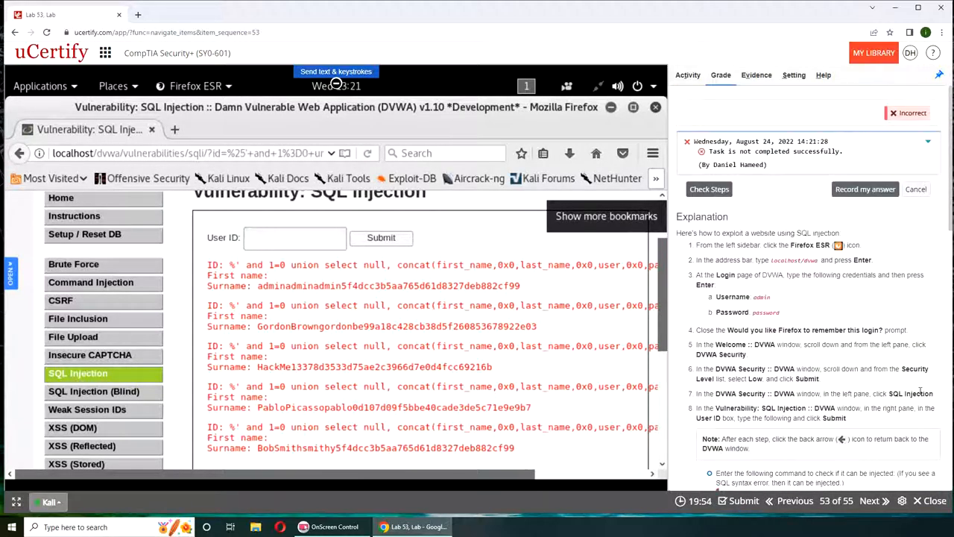
{"action": "left_click", "coordinate": [865, 188]}
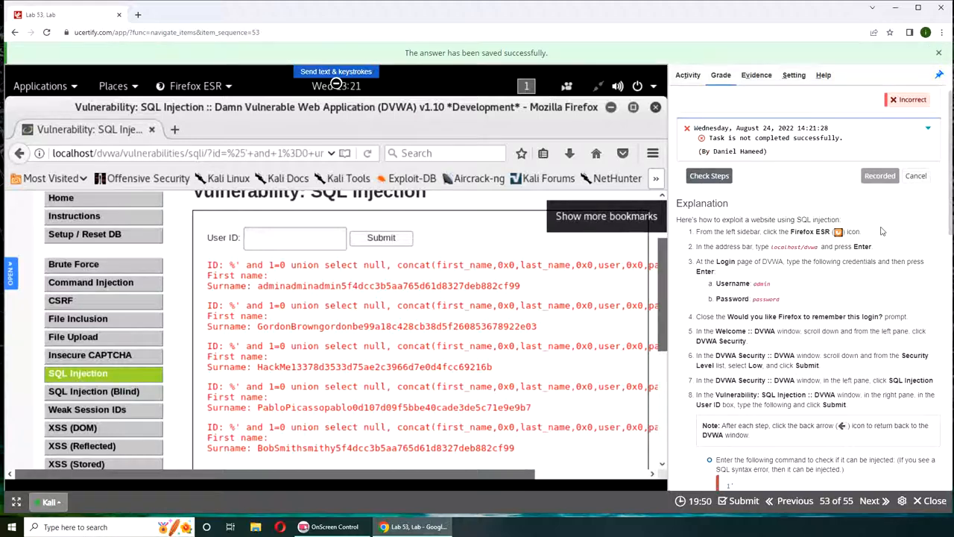
{"action": "mouse_move", "coordinate": [834, 306]}
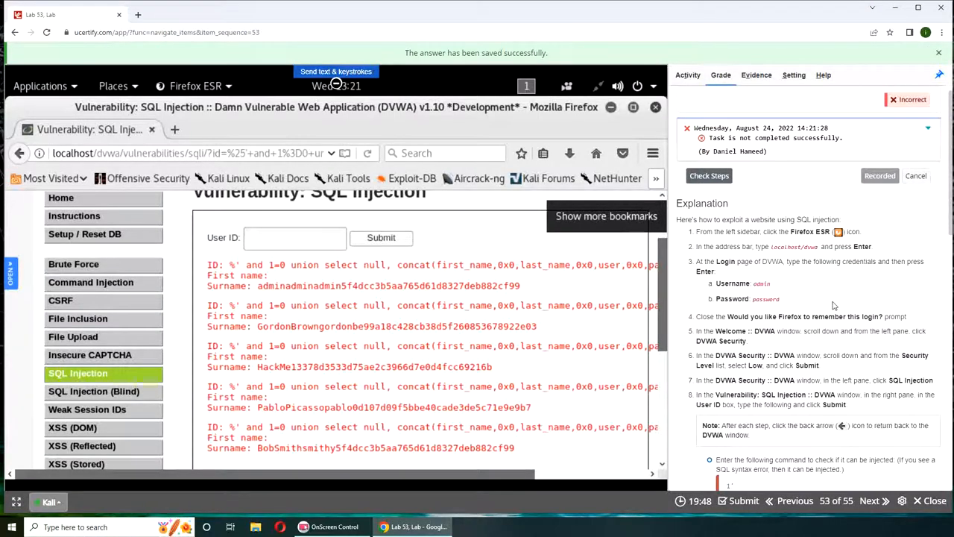
{"action": "scroll", "scroll_direction": "down", "scroll_amount": 3}
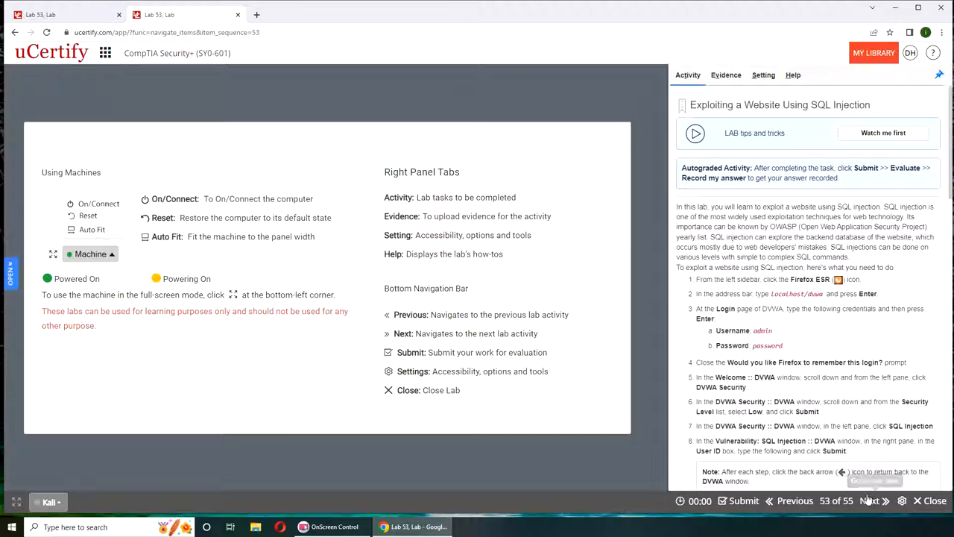
Step: Advance two activities to reach lab 55 on social engineering techniques
{"action": "left_click", "coordinate": [869, 501]}
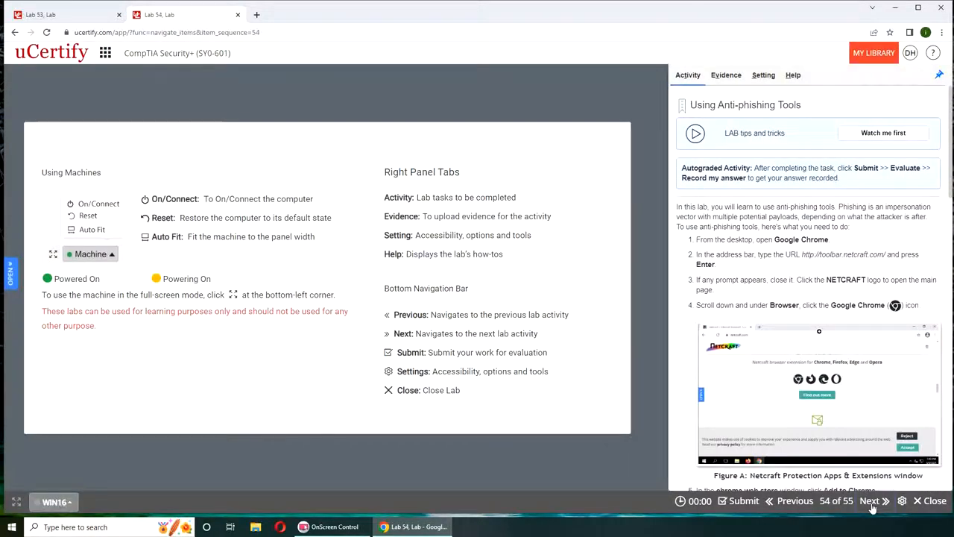
{"action": "left_click", "coordinate": [872, 501]}
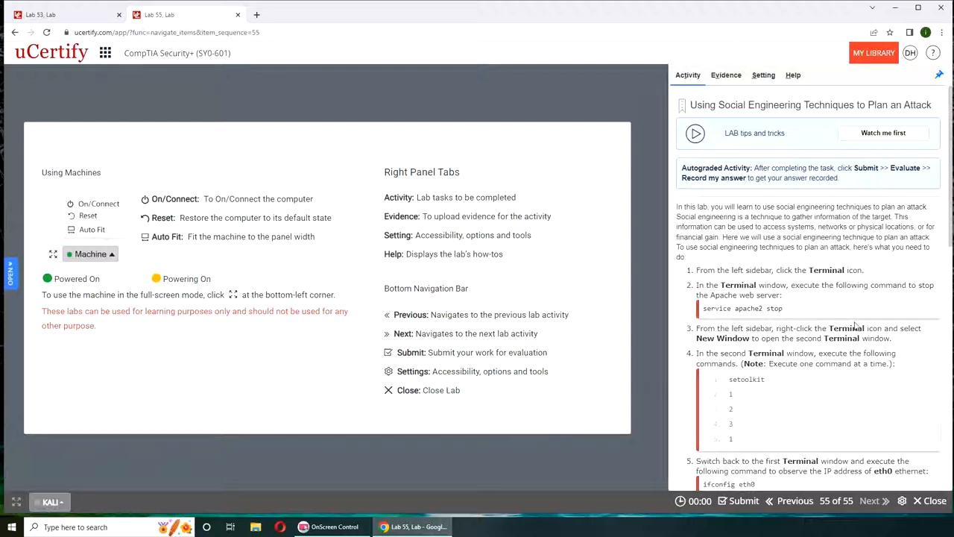
{"action": "mouse_move", "coordinate": [814, 119]}
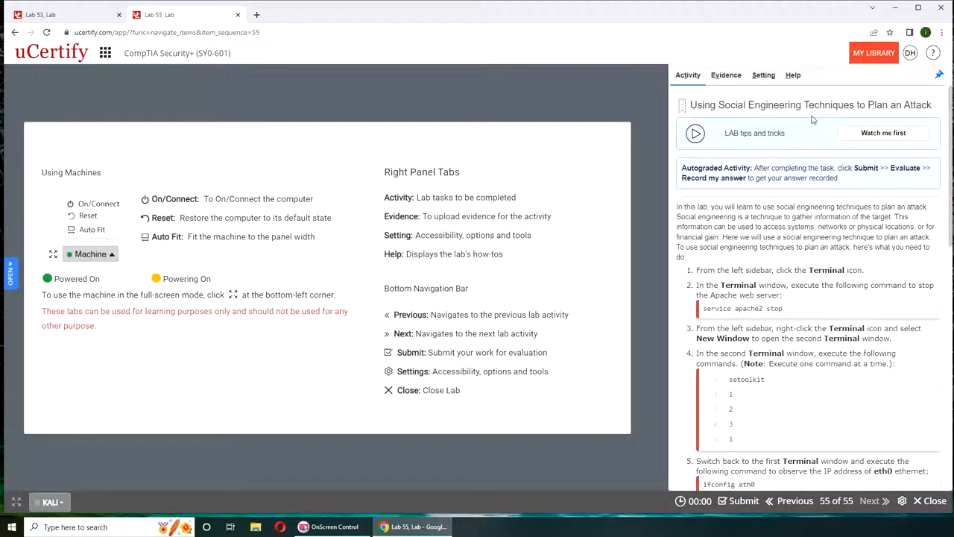
{"action": "scroll", "scroll_direction": "down", "scroll_amount": 3}
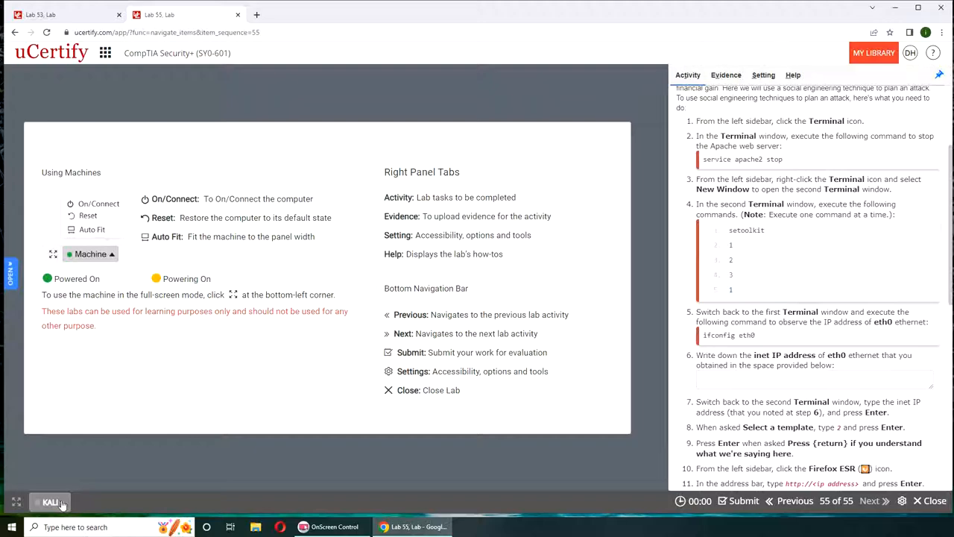
Step: Power on lab 55's Kali machine and wait for its desktop to boot
{"action": "left_click", "coordinate": [50, 501]}
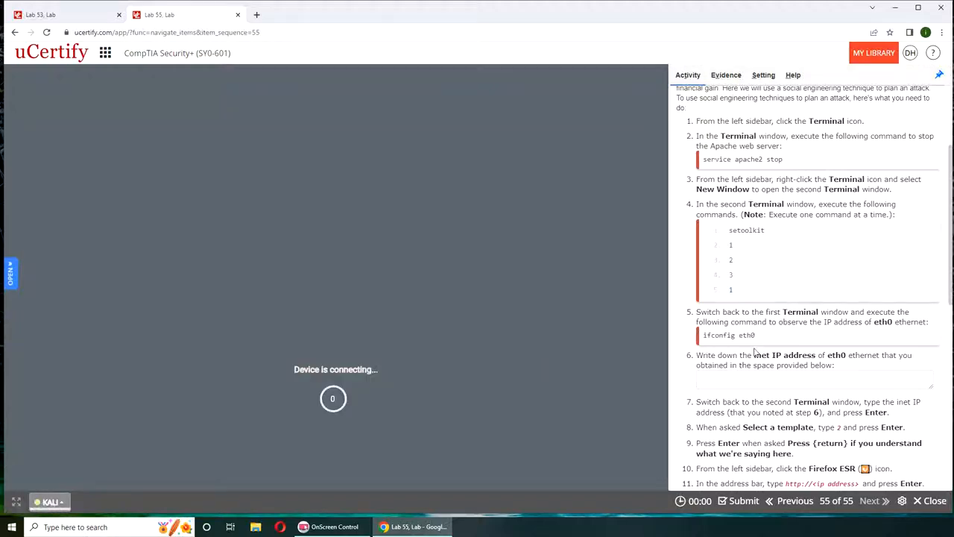
{"action": "scroll", "scroll_direction": "down", "scroll_amount": 3}
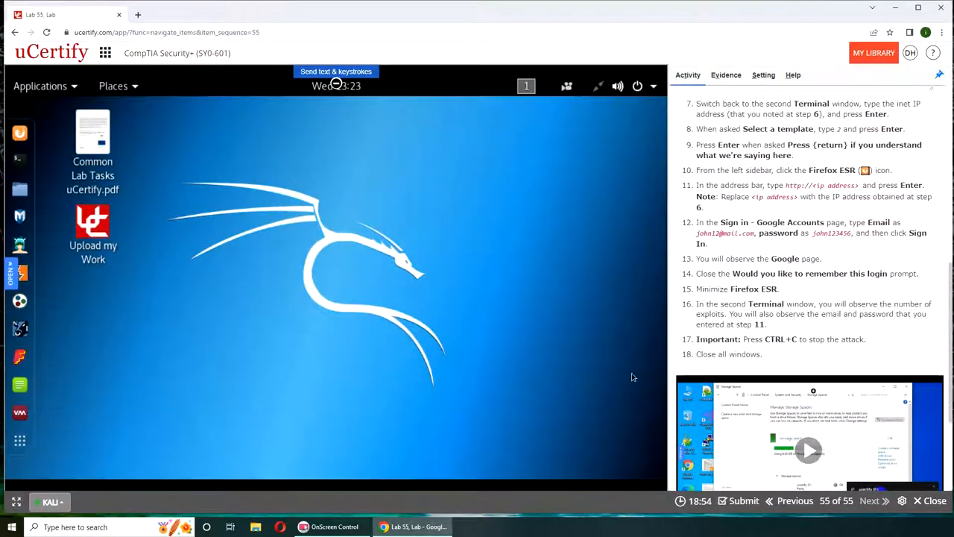
{"action": "scroll", "scroll_direction": "down", "scroll_amount": 3}
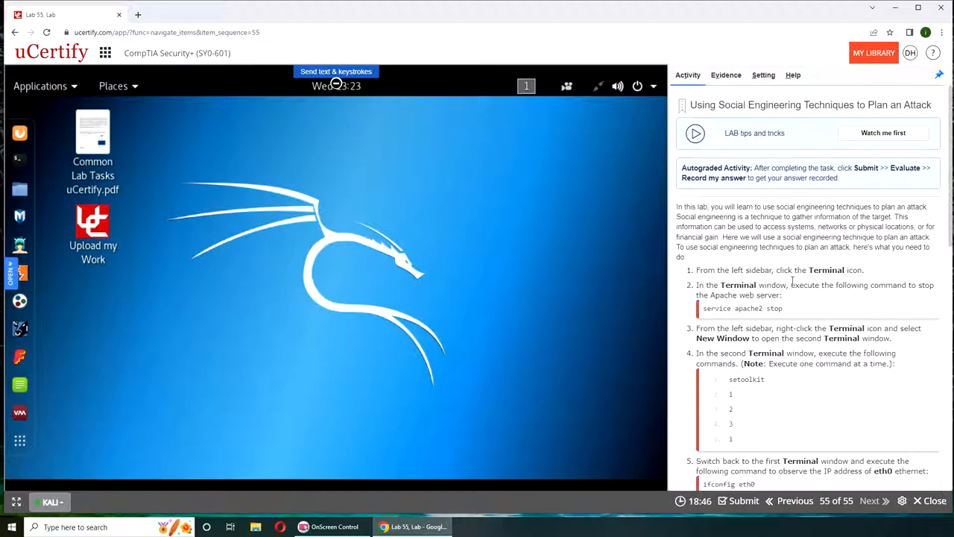
{"action": "mouse_move", "coordinate": [812, 310]}
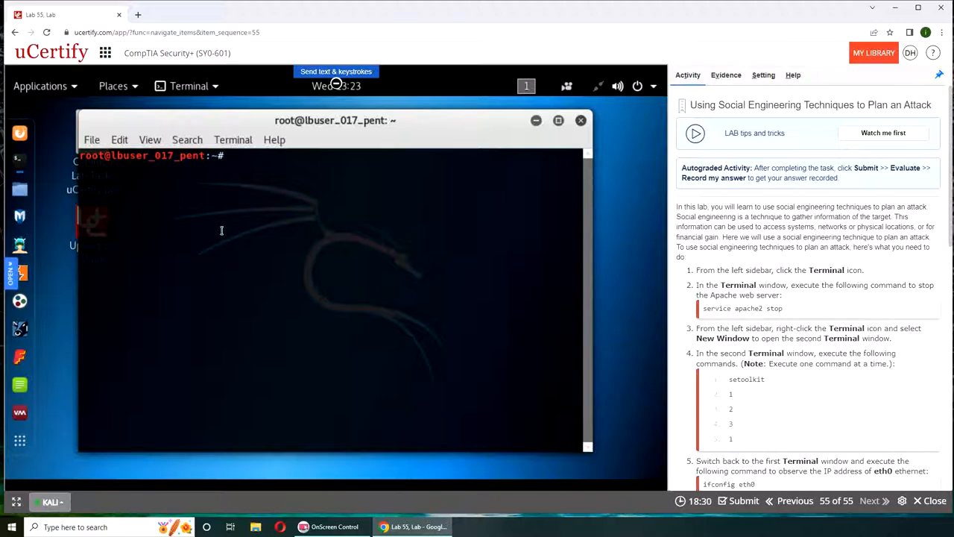
Step: Stop Apache with 'service apache2 stop' and start a second terminal window
{"action": "type", "text": "service apache2 stop"}
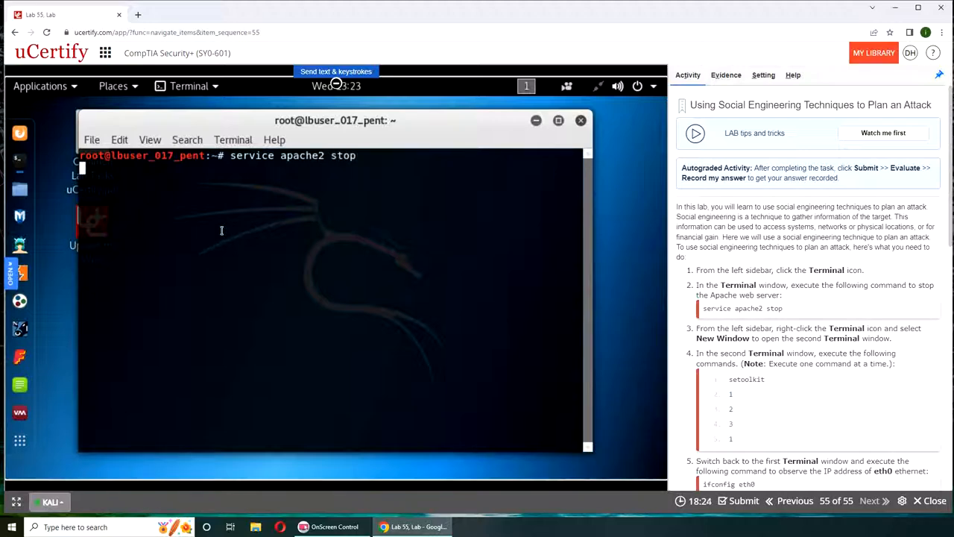
{"action": "key", "text": "Return"}
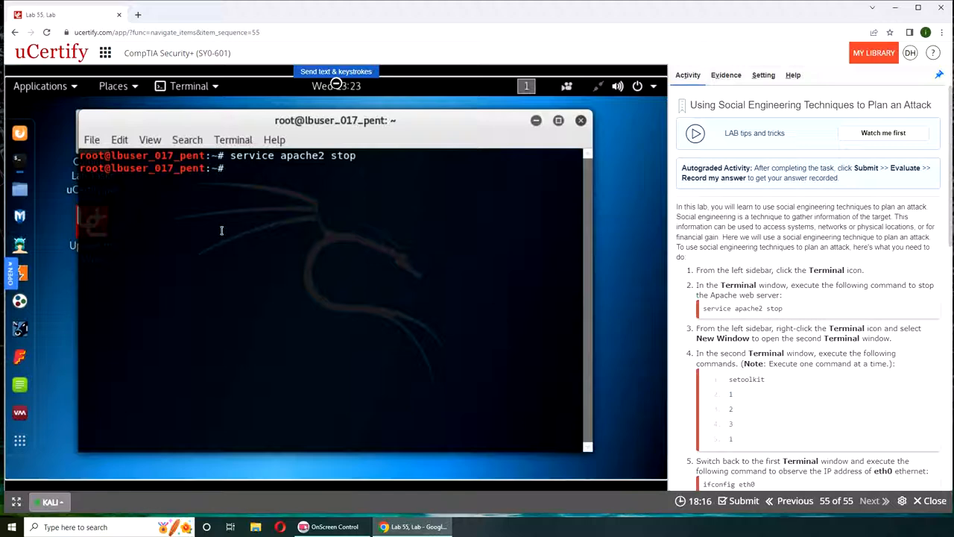
{"action": "left_click", "coordinate": [92, 140]}
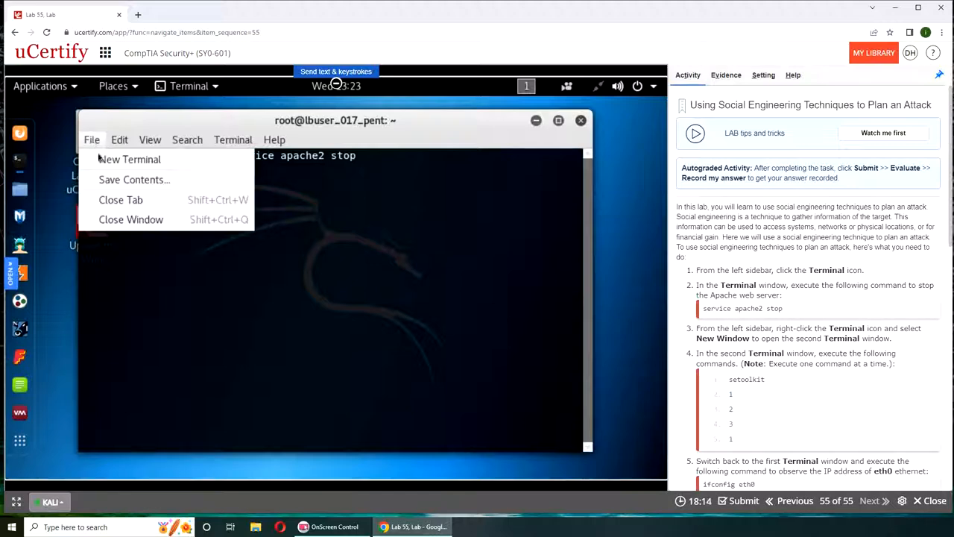
{"action": "left_click", "coordinate": [128, 158]}
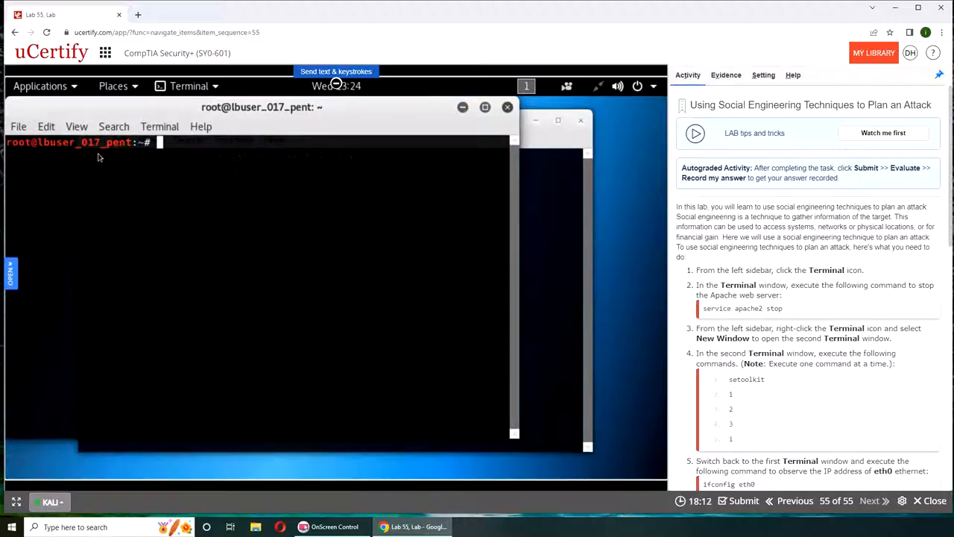
Step: Launch setoolkit and pick option 3 toward the Credential Harvester's IP prompt
{"action": "type", "text": "setoolki"}
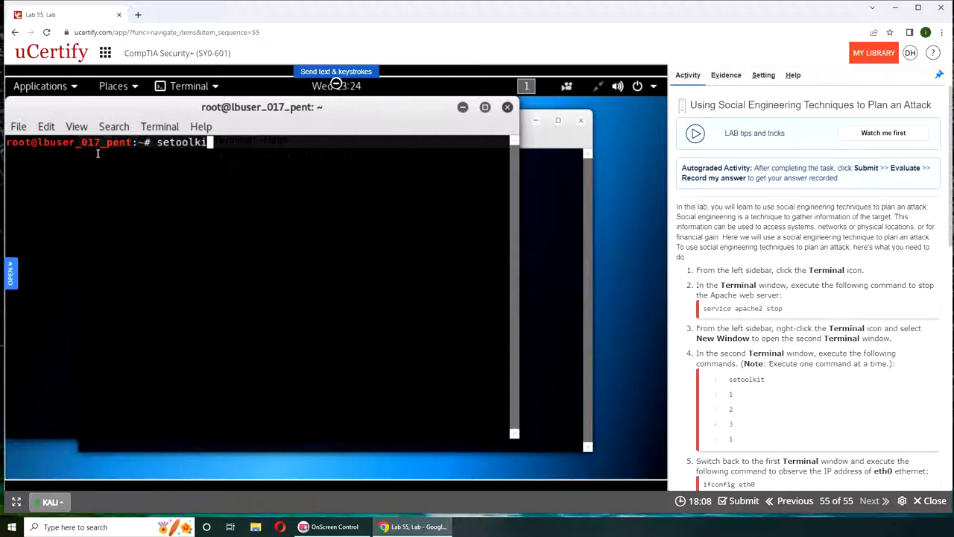
{"action": "key", "text": "Return"}
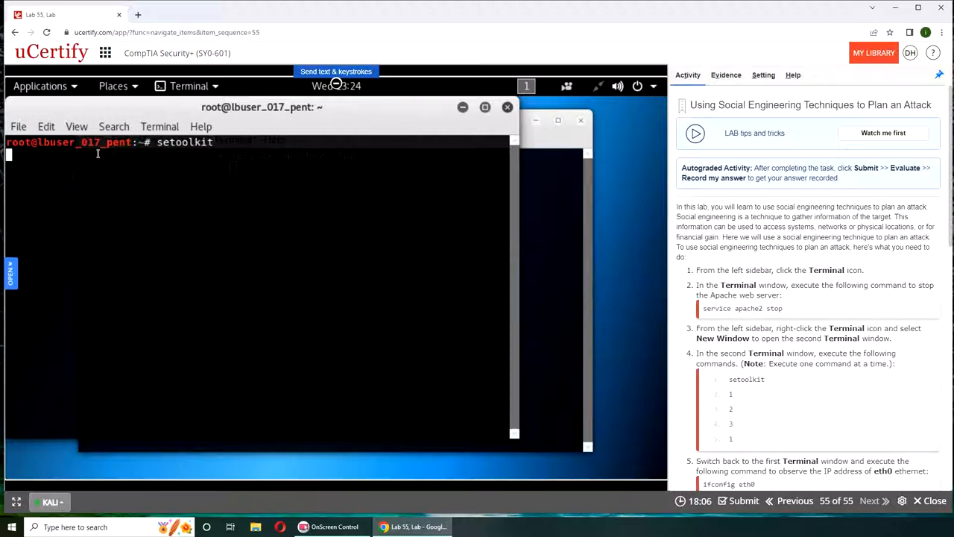
{"action": "key", "text": "Return"}
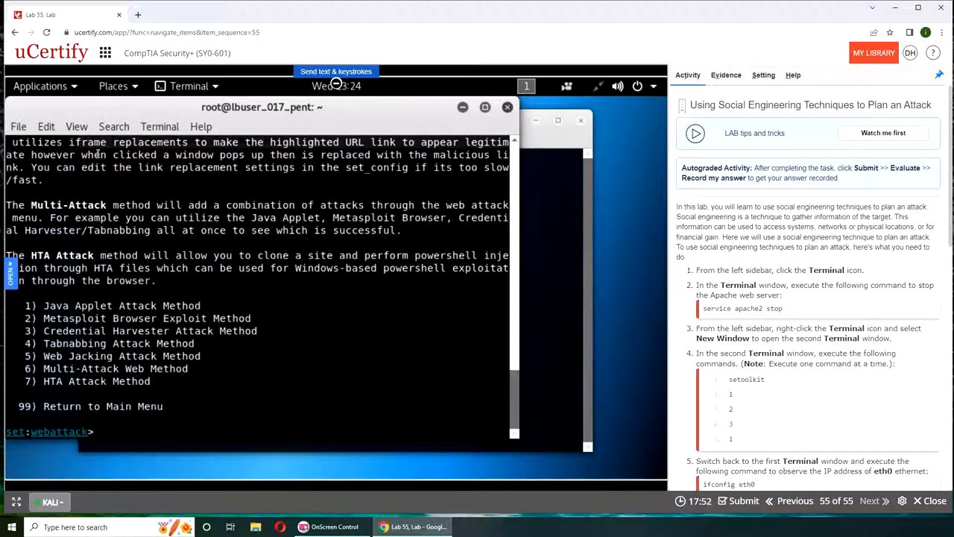
{"action": "type", "text": "3"}
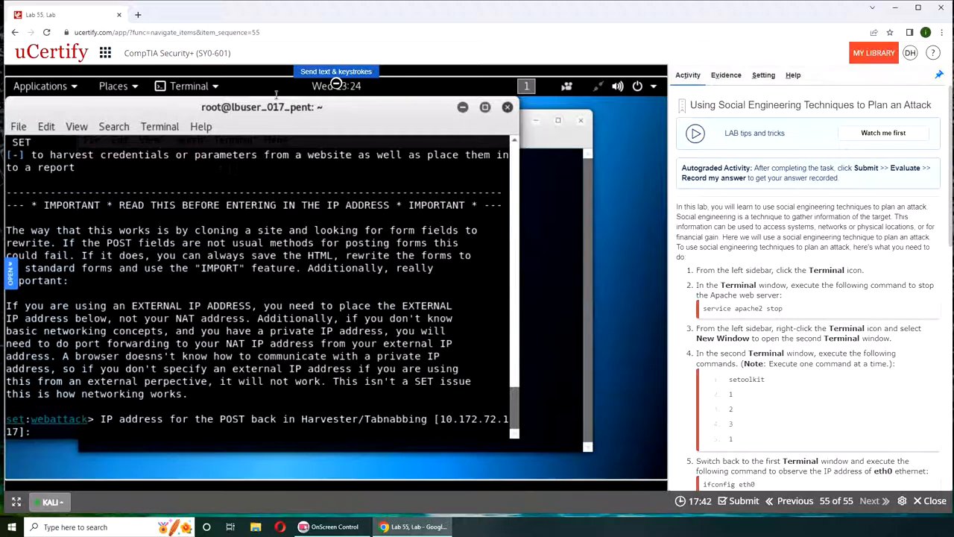
{"action": "scroll", "scroll_direction": "down", "scroll_amount": 3}
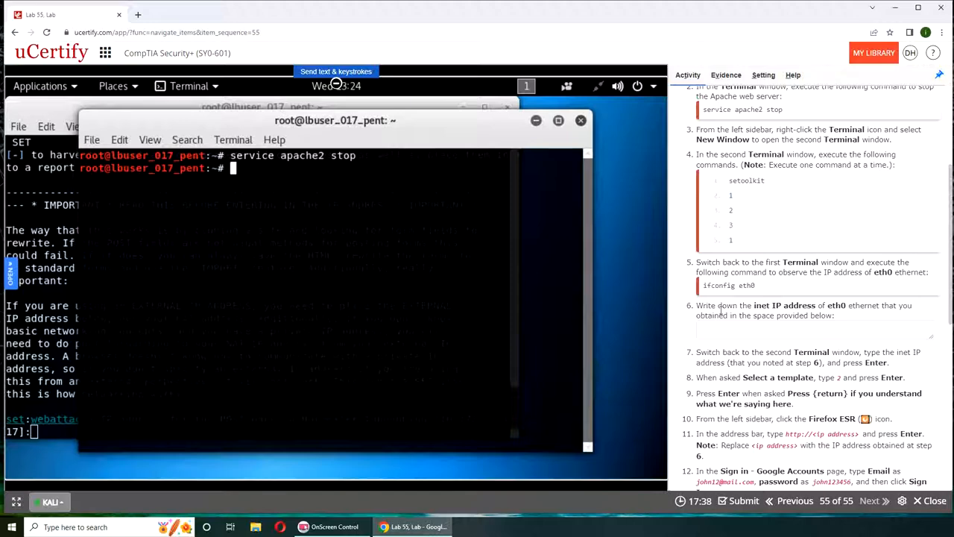
Step: Run 'ifconfig eth0' to read the IP 10.172.72.117, then refocus the SET terminal
{"action": "scroll", "scroll_direction": "down", "scroll_amount": 3}
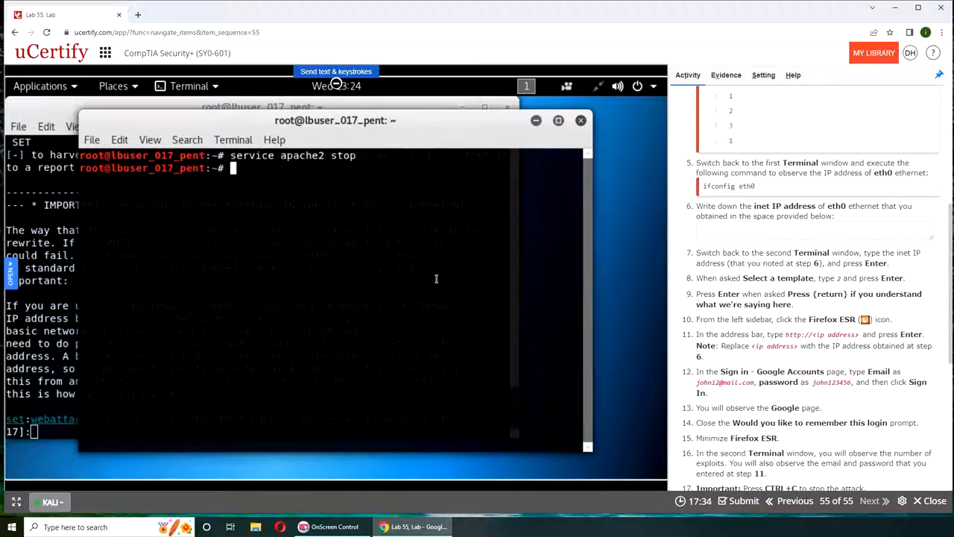
{"action": "type", "text": "ifconfig et"}
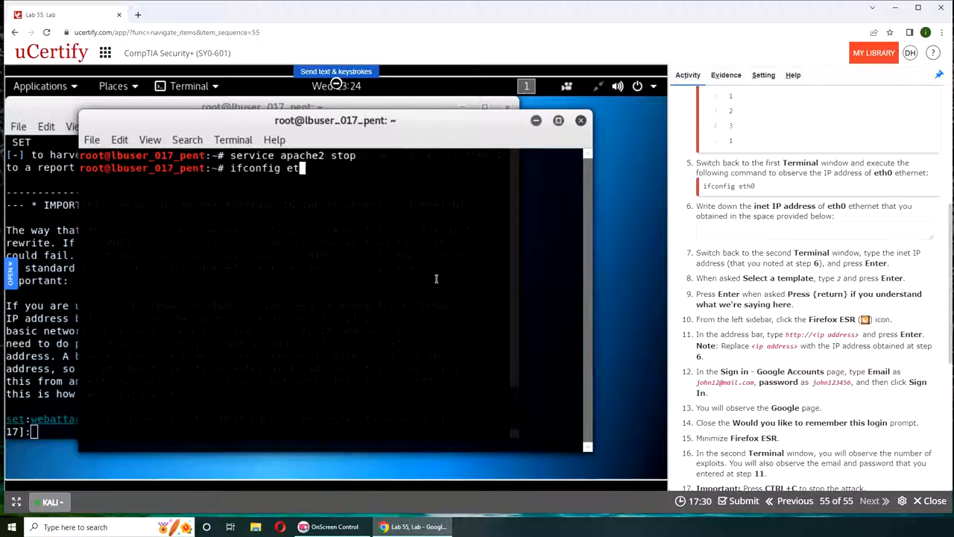
{"action": "key", "text": "Return"}
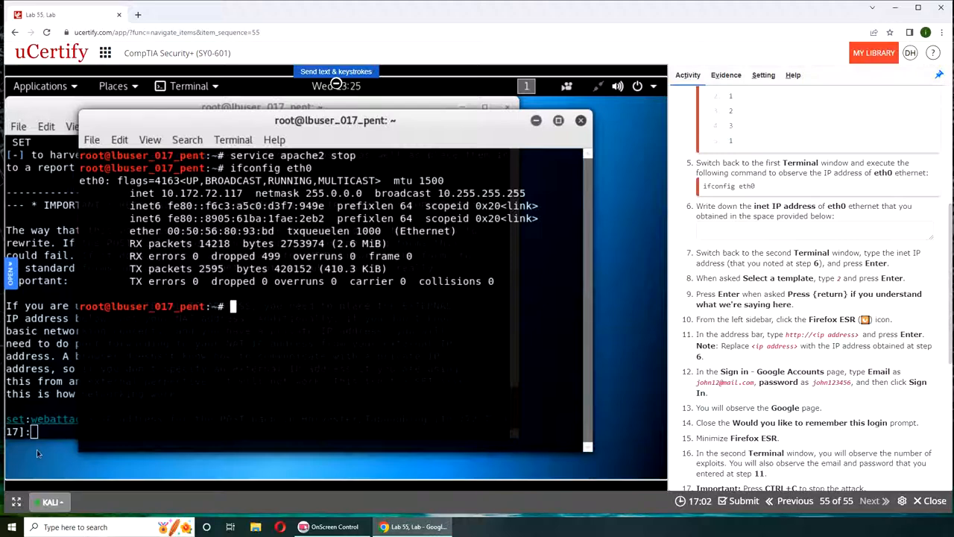
{"action": "left_click_drag", "start_coordinate": [335, 119], "coordinate": [405, 148]}
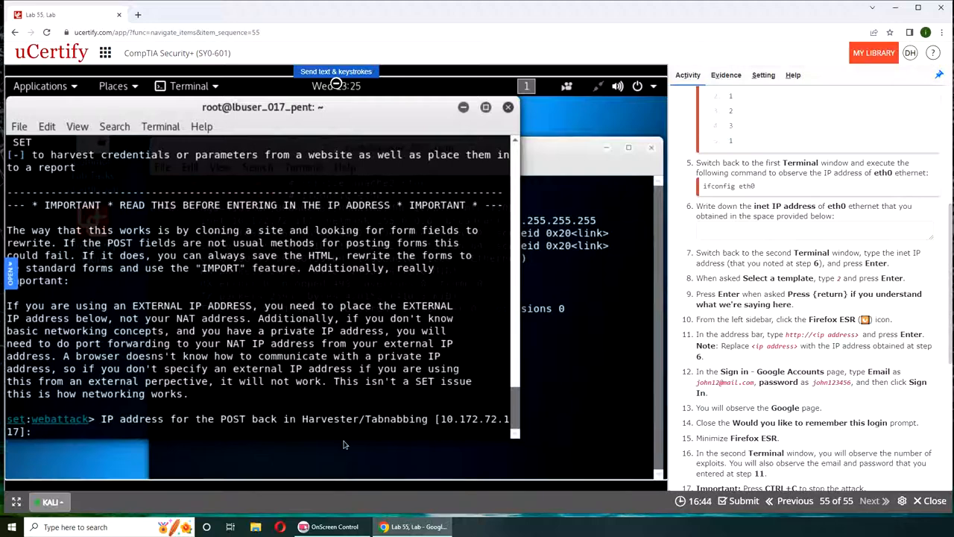
Step: Give the harvester the Kali IP, choose Google template 2 and start it listening on port 80
{"action": "type", "text": "10.172."}
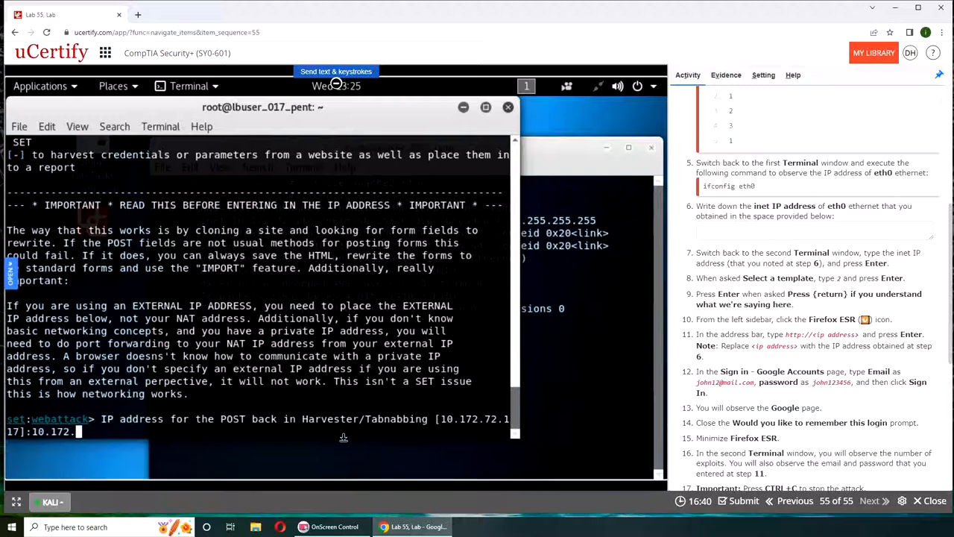
{"action": "key", "text": "Return"}
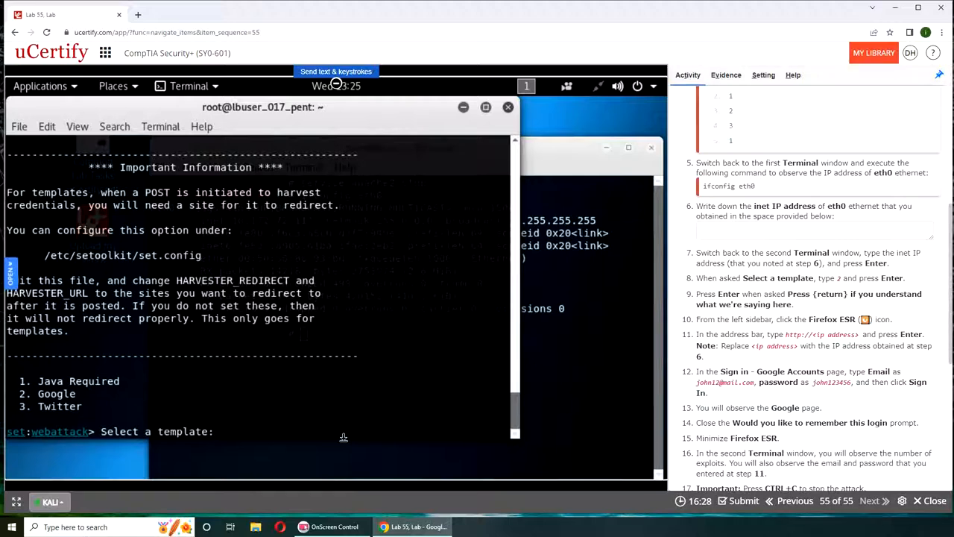
{"action": "type", "text": "2"}
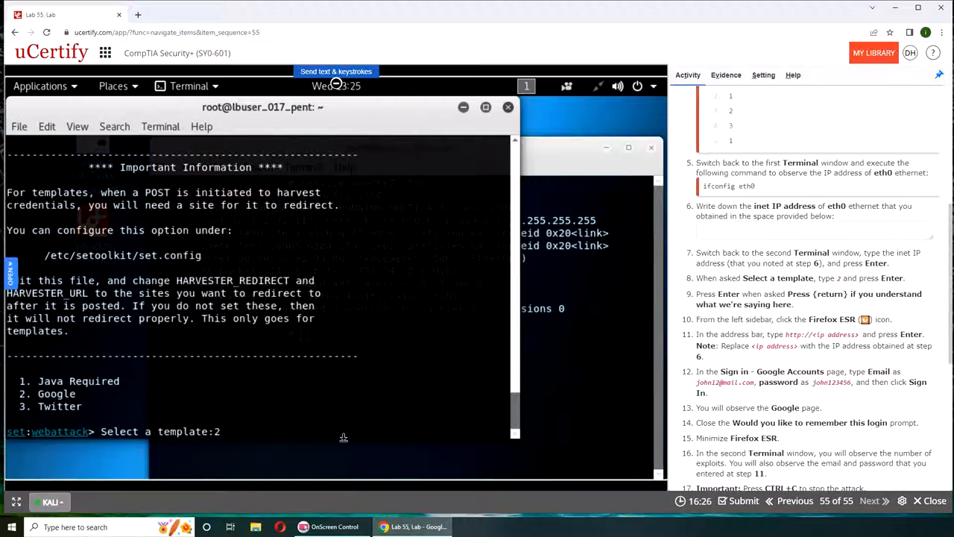
{"action": "key", "text": "Return"}
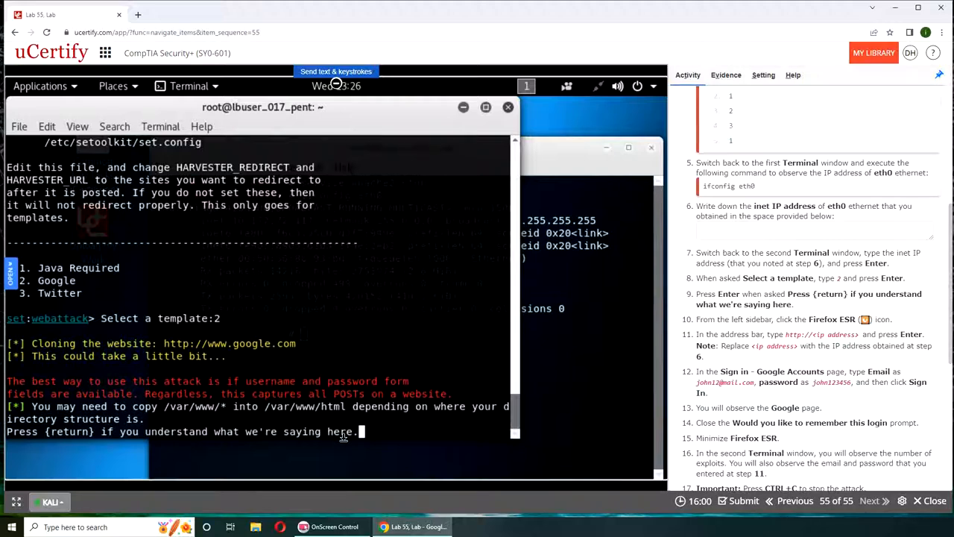
{"action": "key", "text": "Return"}
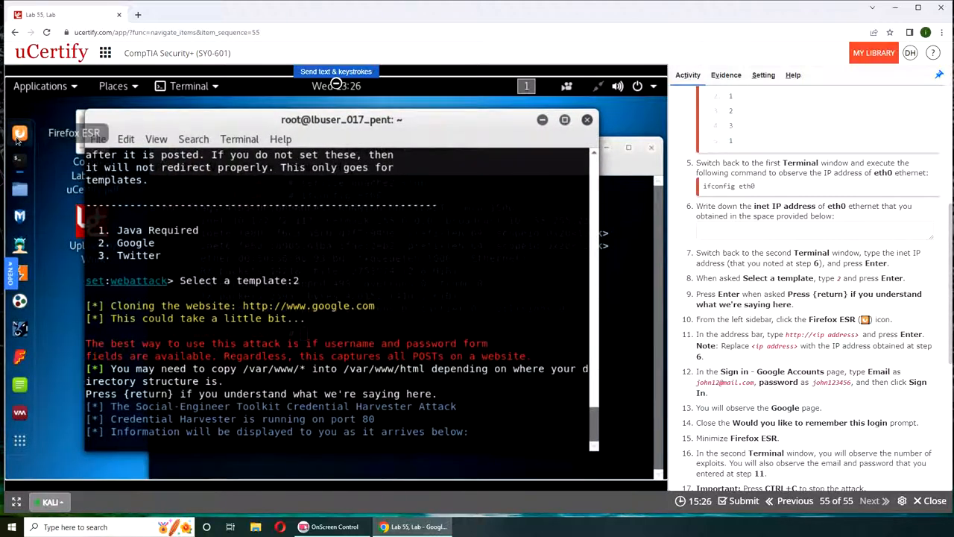
{"action": "left_click", "coordinate": [21, 133]}
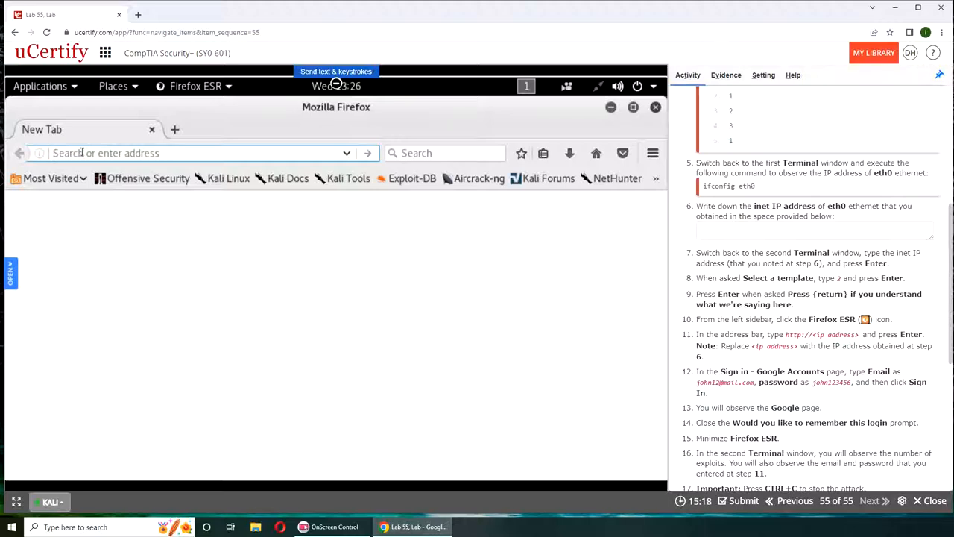
{"action": "mouse_move", "coordinate": [439, 217]}
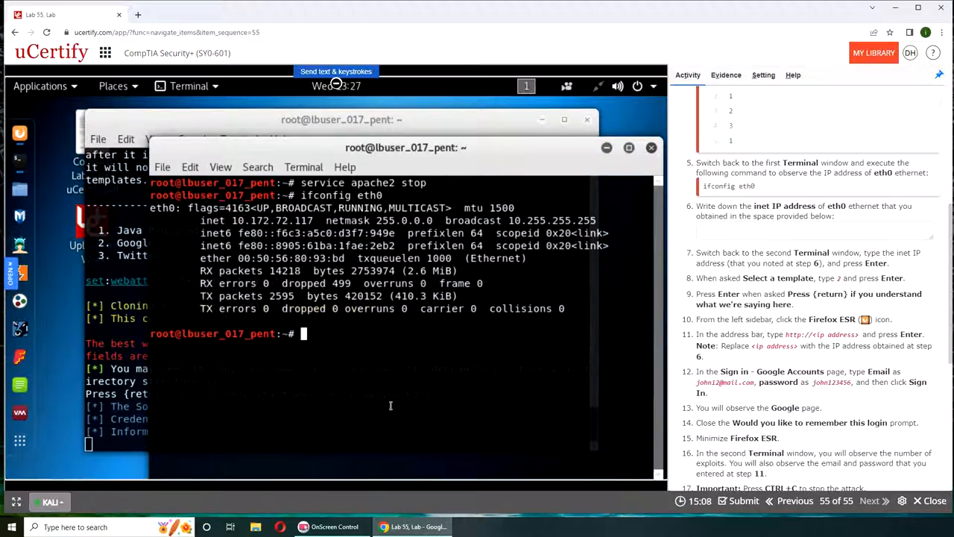
{"action": "mouse_move", "coordinate": [96, 498]}
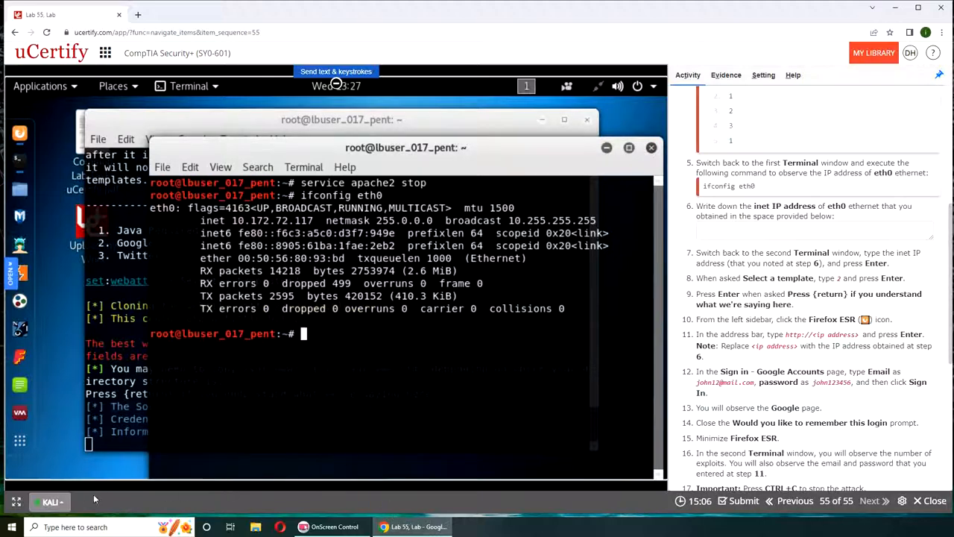
{"action": "mouse_move", "coordinate": [21, 133]}
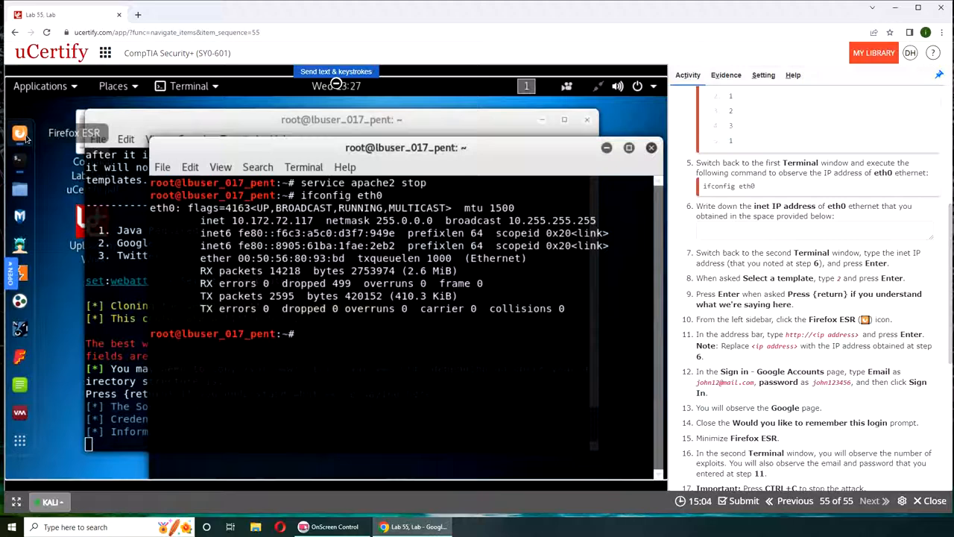
Step: Bring Firefox back in front with its empty new tab
{"action": "left_click", "coordinate": [20, 132]}
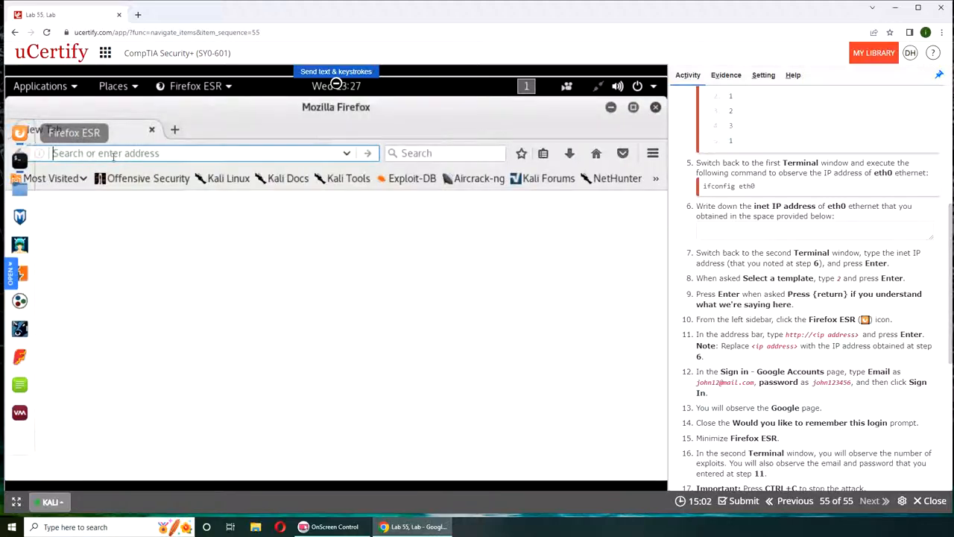
{"action": "type", "text": "10.172.72.11"}
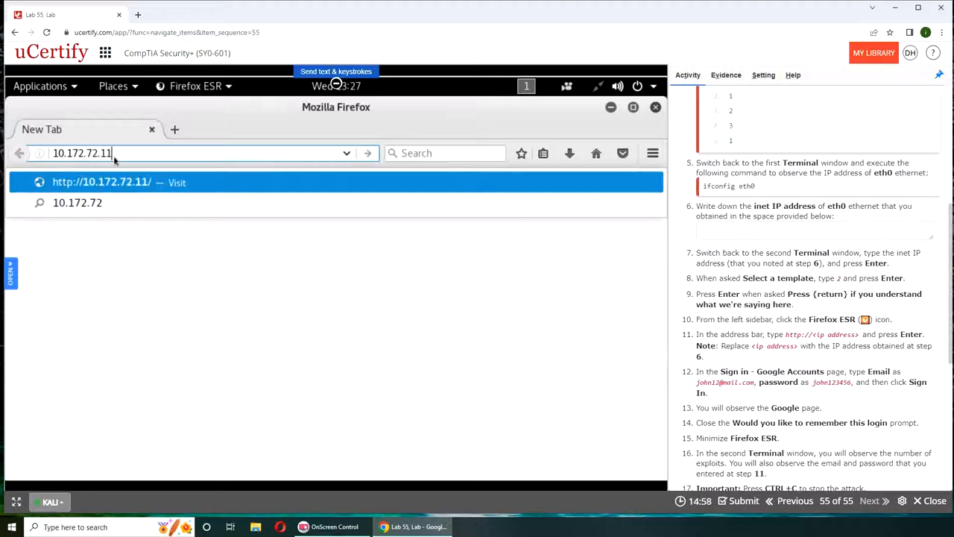
{"action": "key", "text": "Return"}
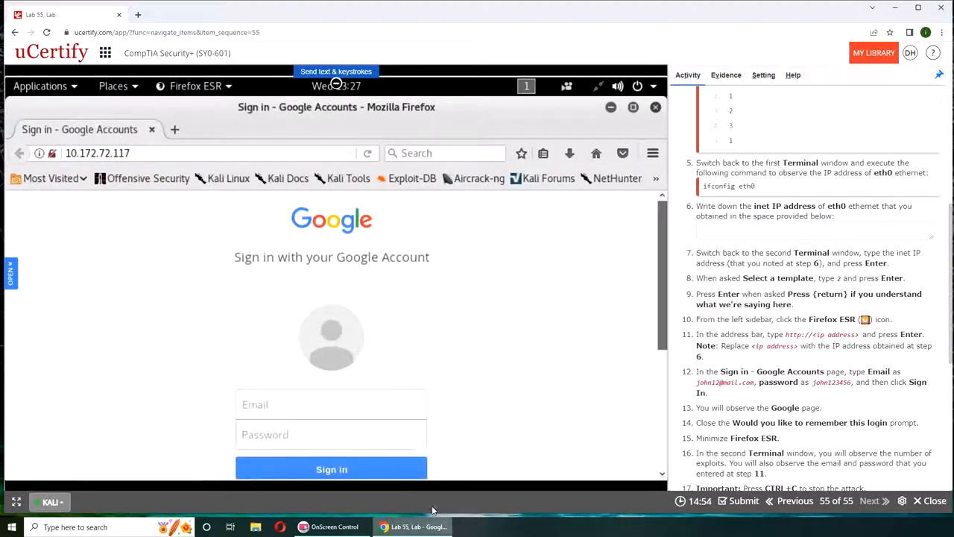
{"action": "left_click", "coordinate": [331, 404]}
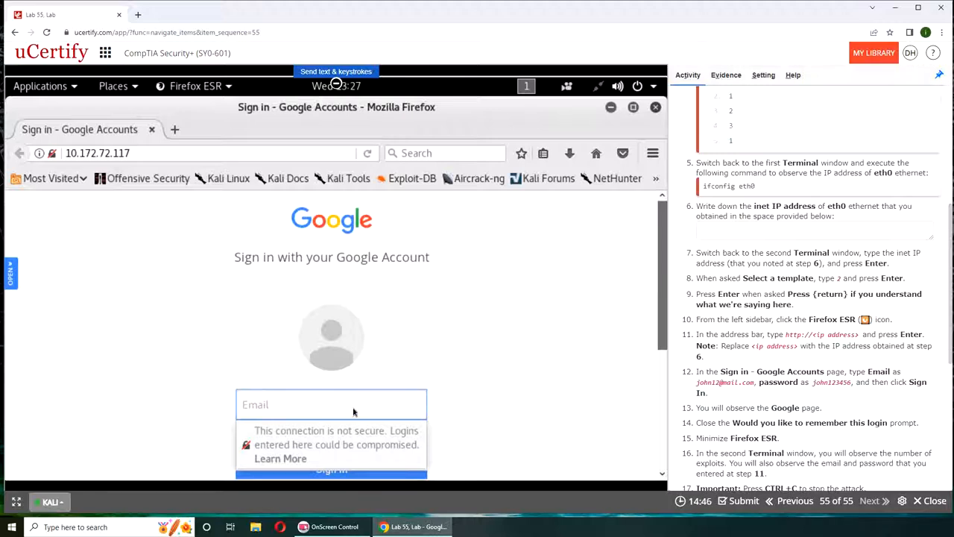
{"action": "type", "text": "john12"}
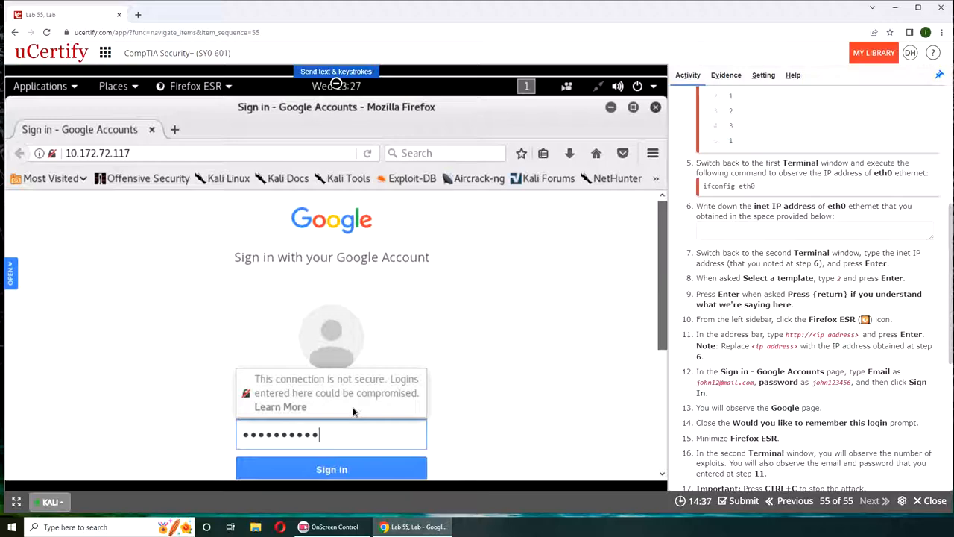
{"action": "left_click", "coordinate": [331, 469]}
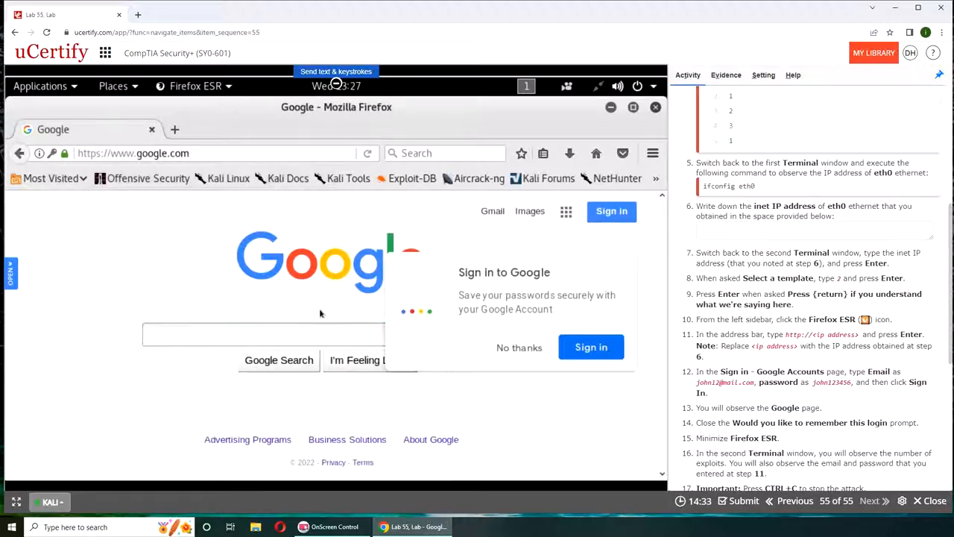
{"action": "mouse_move", "coordinate": [131, 282]}
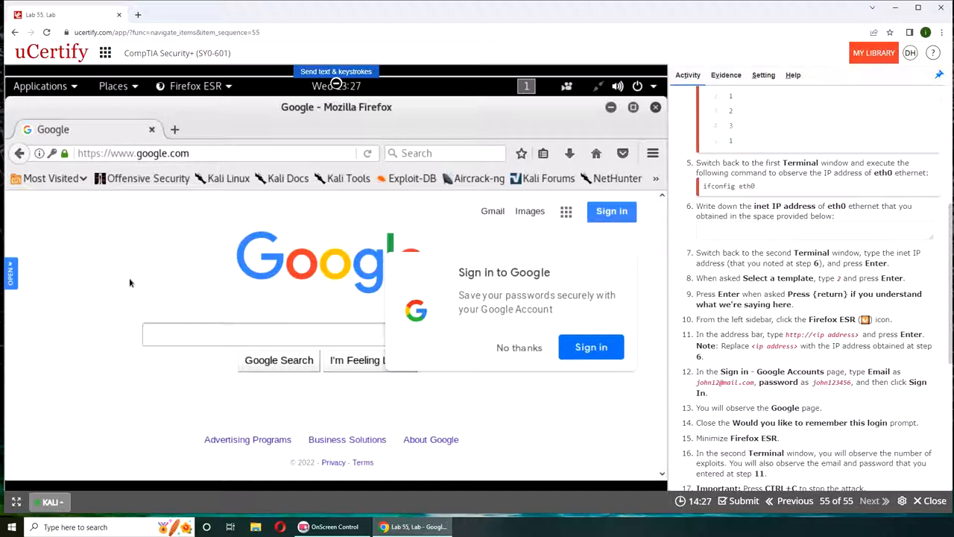
{"action": "mouse_move", "coordinate": [105, 340]}
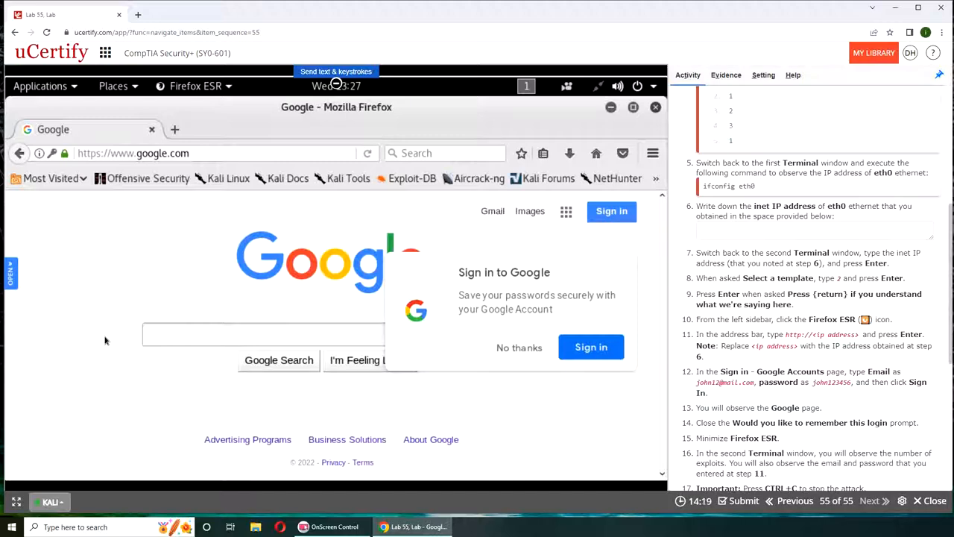
{"action": "mouse_move", "coordinate": [188, 343]}
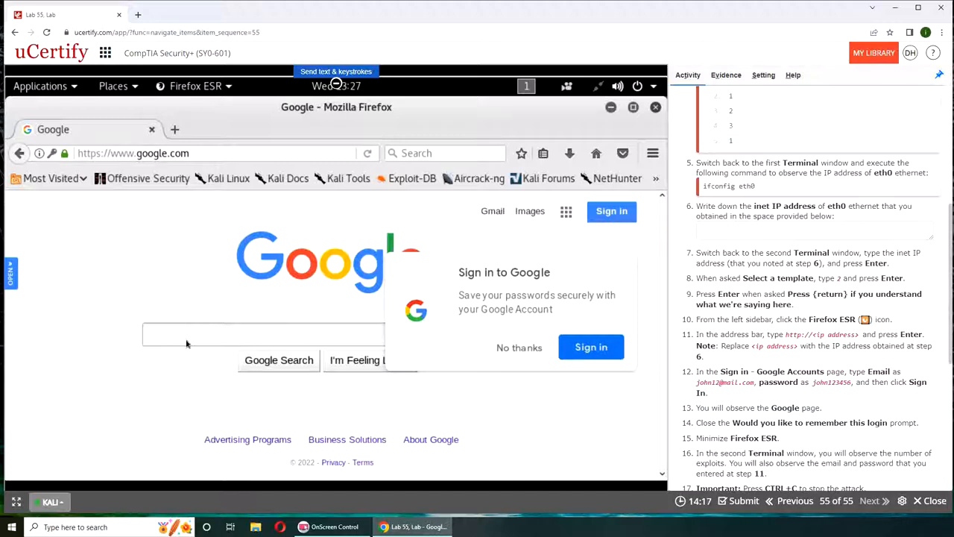
Step: Dismiss Google's save-sign-in popup and select the redirected page address
{"action": "left_click", "coordinate": [519, 347]}
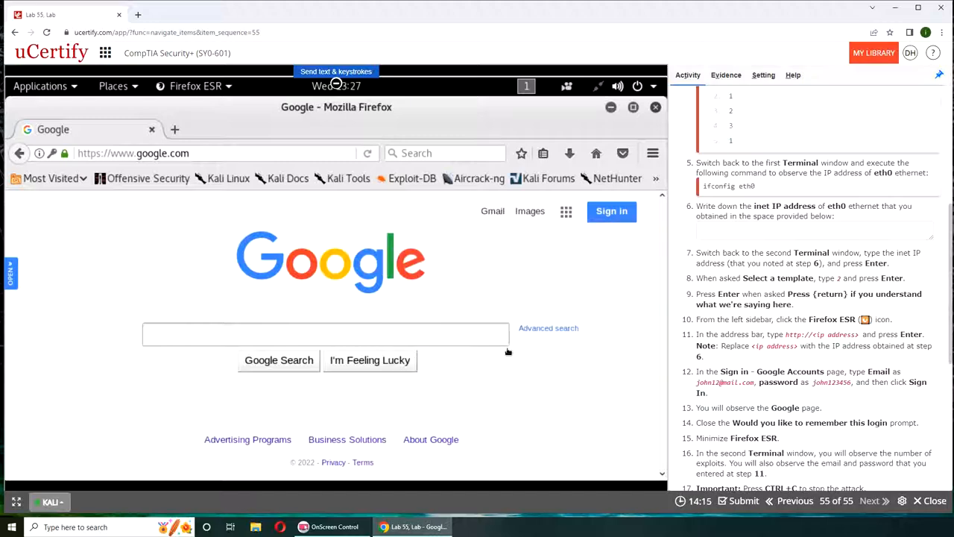
{"action": "mouse_move", "coordinate": [522, 385]}
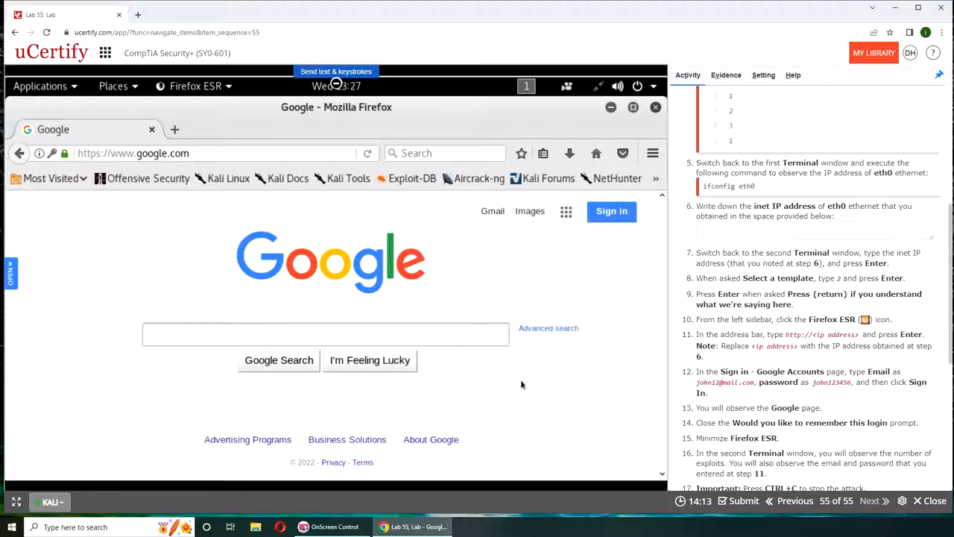
{"action": "mouse_move", "coordinate": [599, 293]}
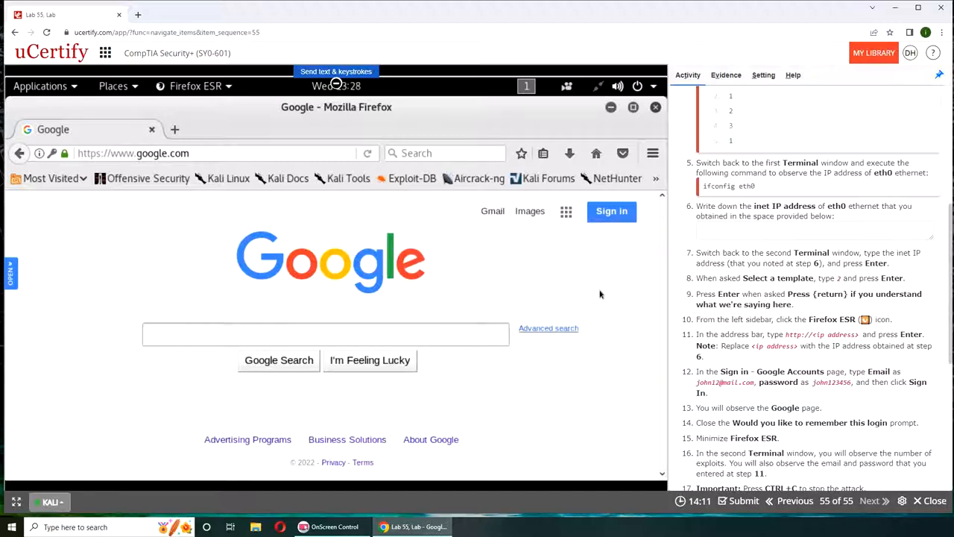
{"action": "mouse_move", "coordinate": [610, 429]}
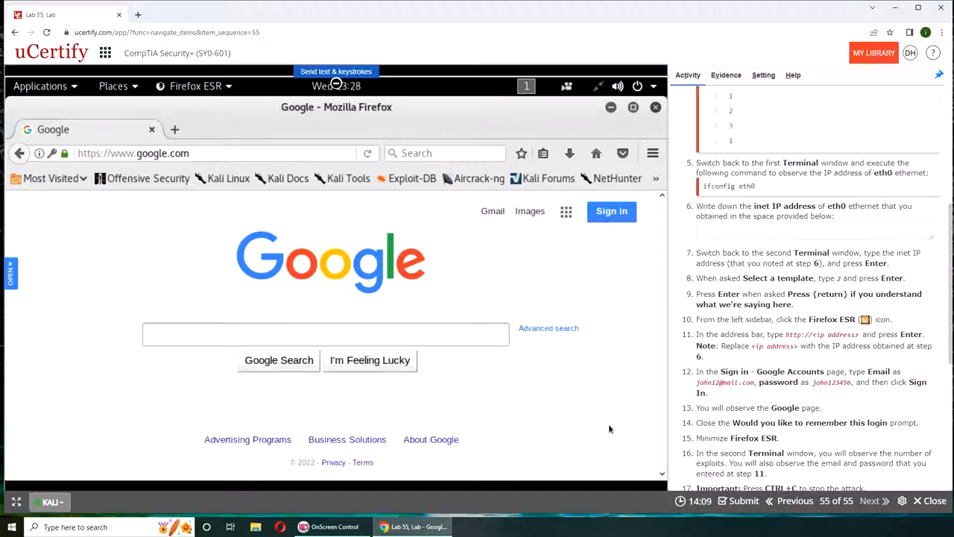
{"action": "left_click", "coordinate": [209, 152]}
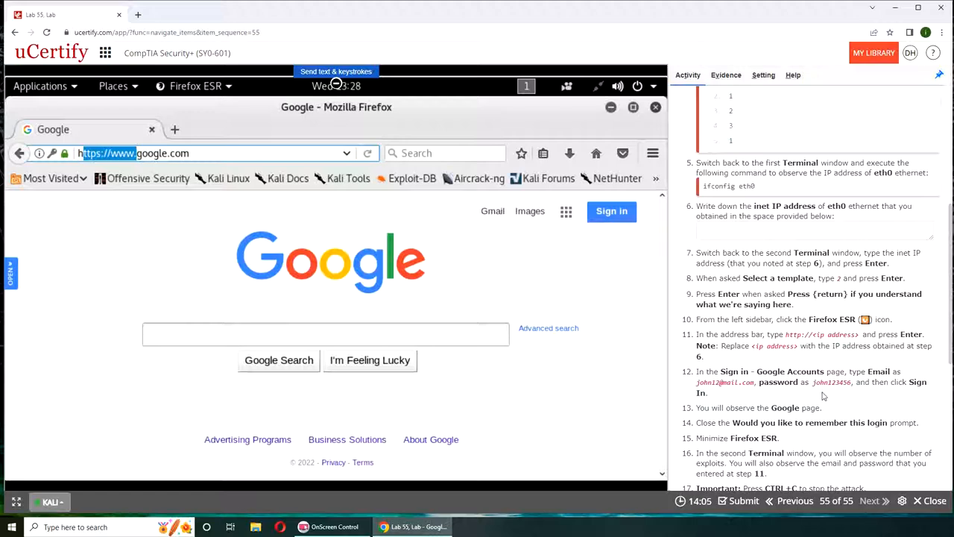
{"action": "scroll", "scroll_direction": "down", "scroll_amount": 3}
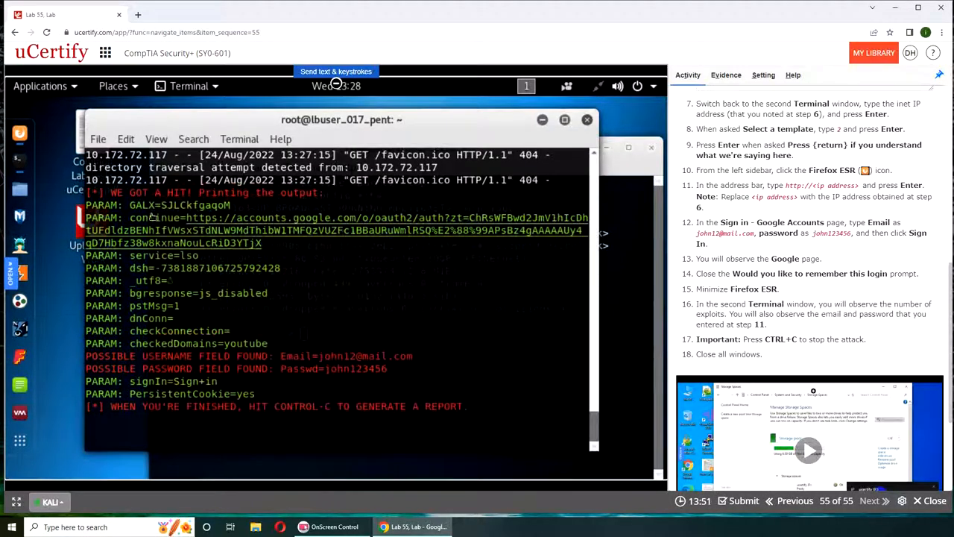
{"action": "mouse_move", "coordinate": [237, 291]}
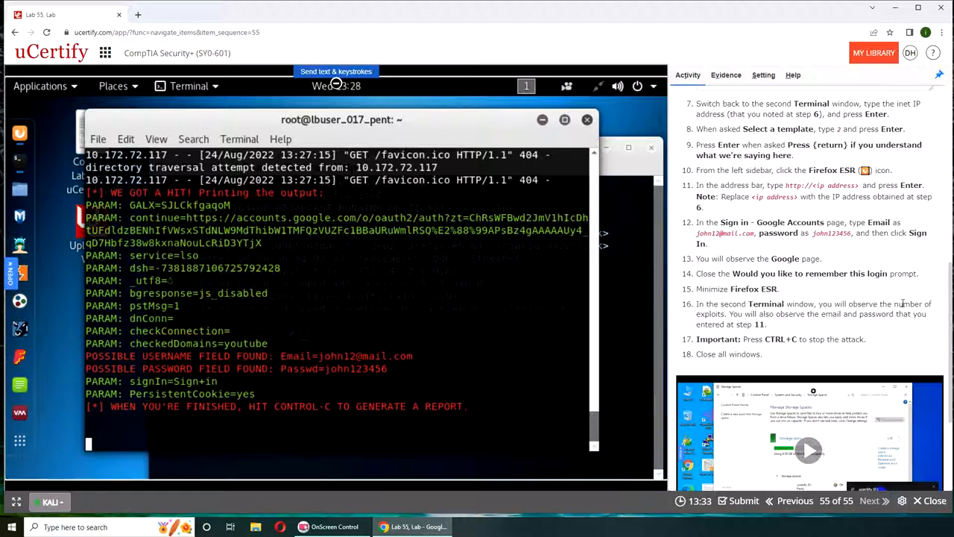
{"action": "mouse_move", "coordinate": [811, 332]}
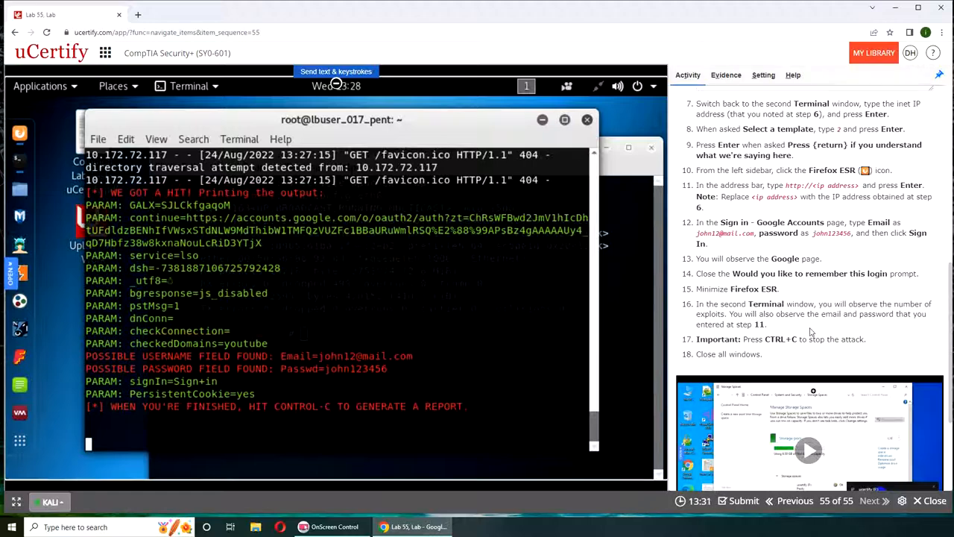
{"action": "mouse_move", "coordinate": [768, 366]}
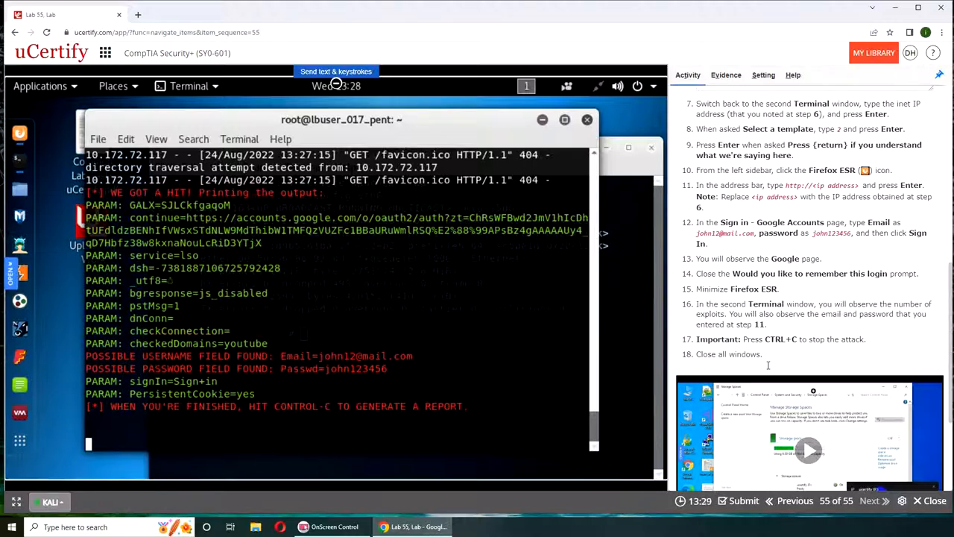
Step: Scroll the lab instructions to the final steps on stopping the attack
{"action": "scroll", "scroll_direction": "down", "scroll_amount": 3}
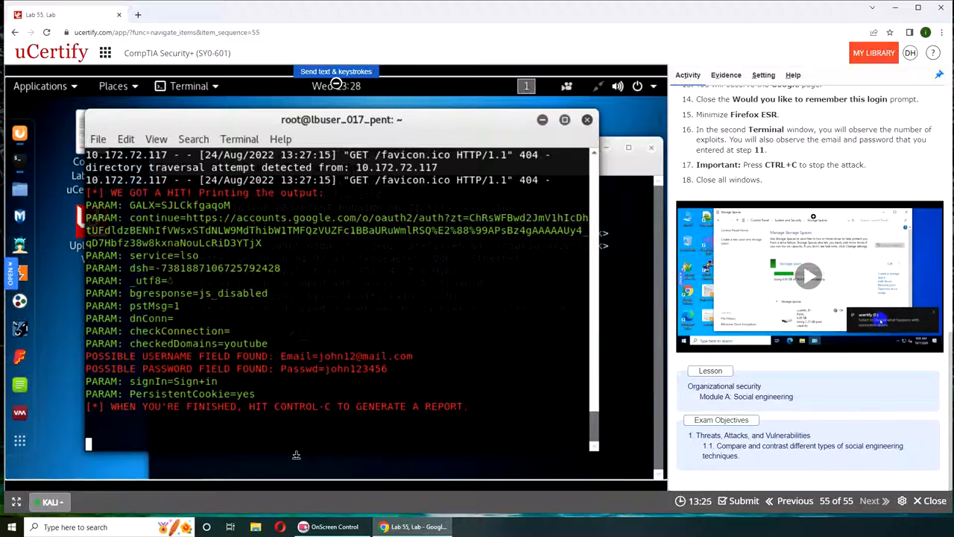
{"action": "mouse_move", "coordinate": [331, 427]}
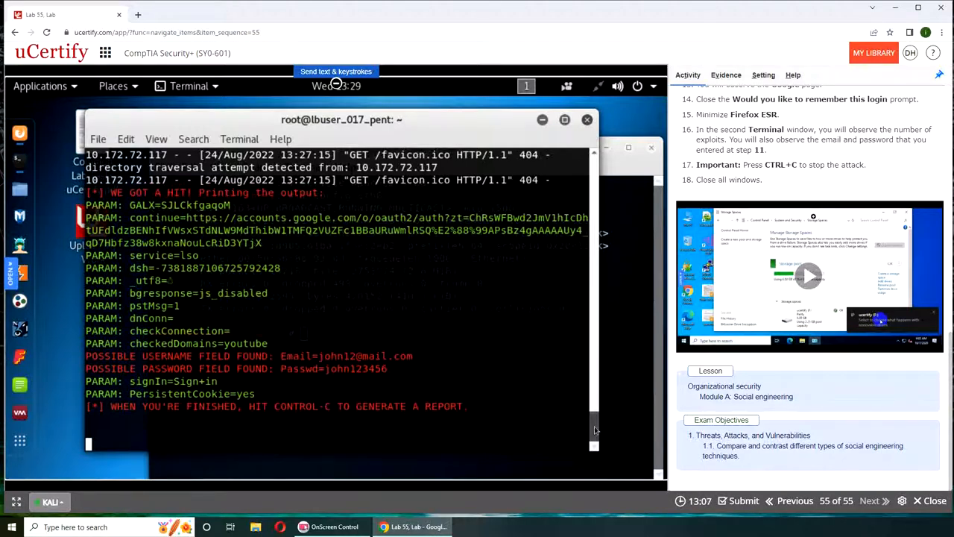
{"action": "mouse_move", "coordinate": [541, 139]}
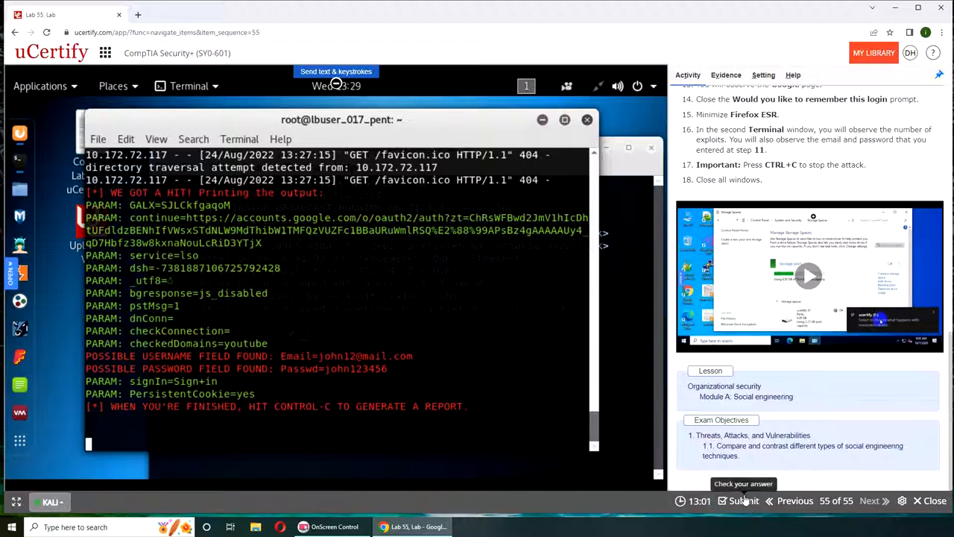
Step: Submit lab 55 for a grade, then stop the harvester with Ctrl+C so it exports its XML report
{"action": "left_click", "coordinate": [743, 483]}
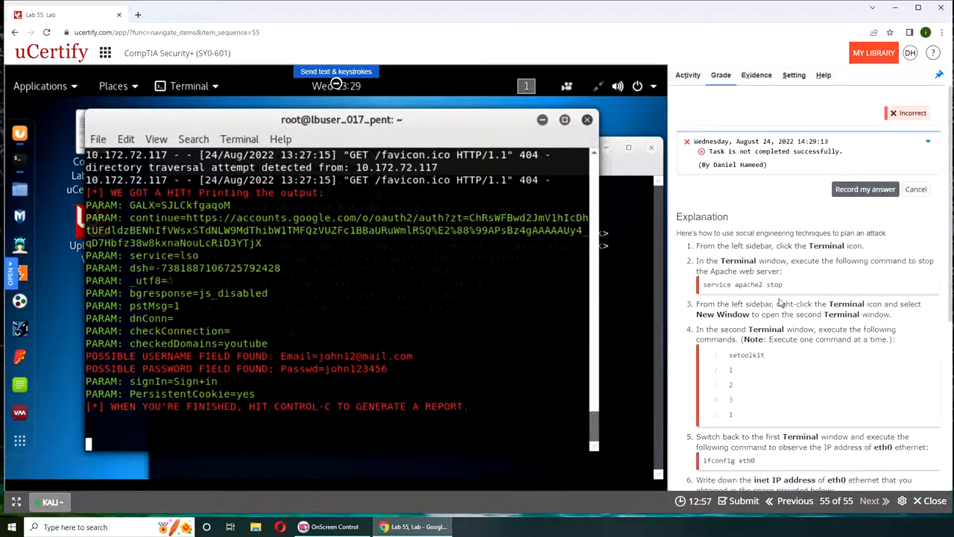
{"action": "scroll", "scroll_direction": "down", "scroll_amount": 3}
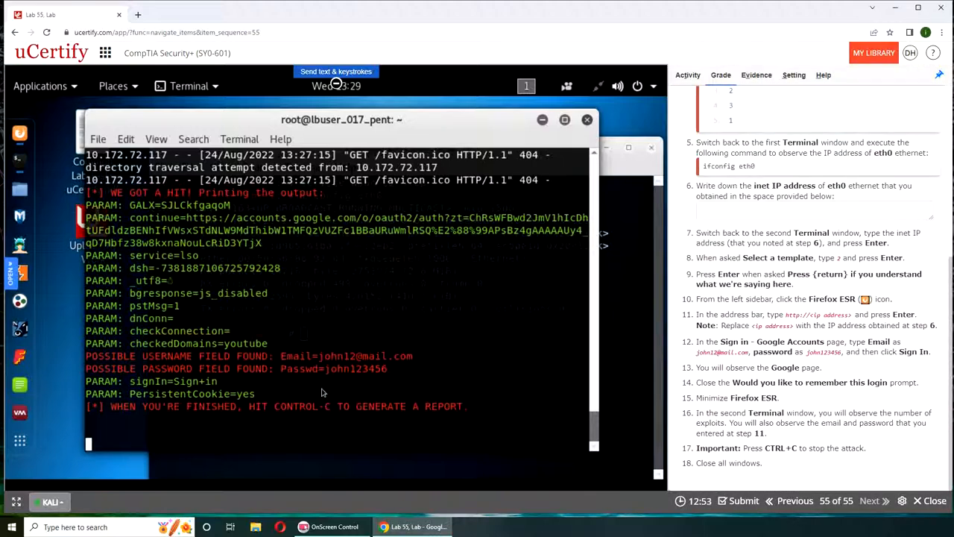
{"action": "key", "text": "ctrl+c"}
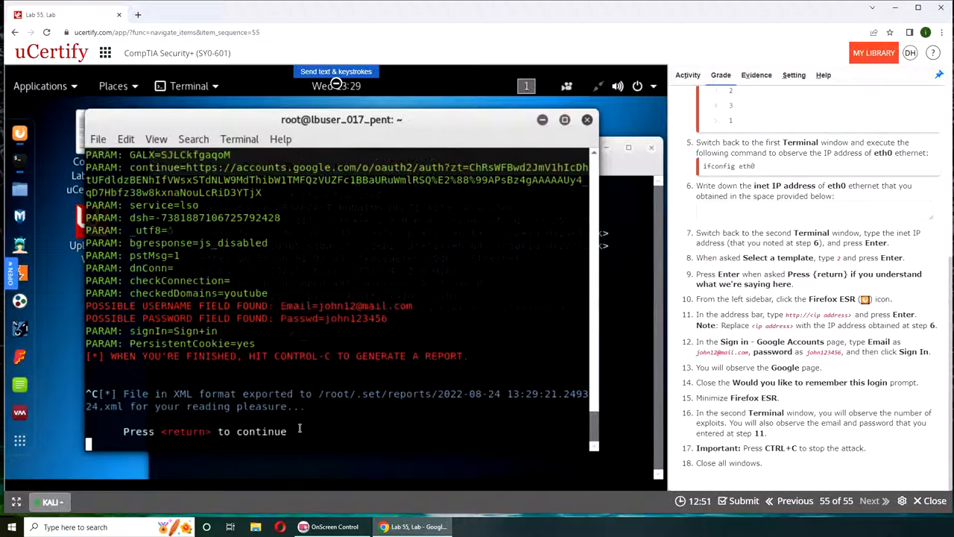
Step: Exit back through the SET menus and close the terminal, leaving the Kali desktop clear
{"action": "key", "text": "return"}
{"action": "type", "text": "1"}
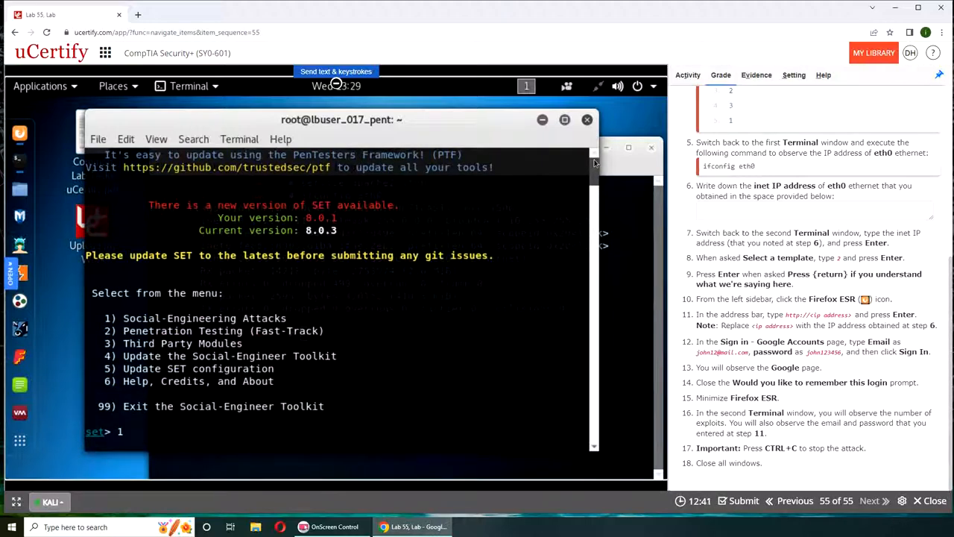
{"action": "key", "text": "Return"}
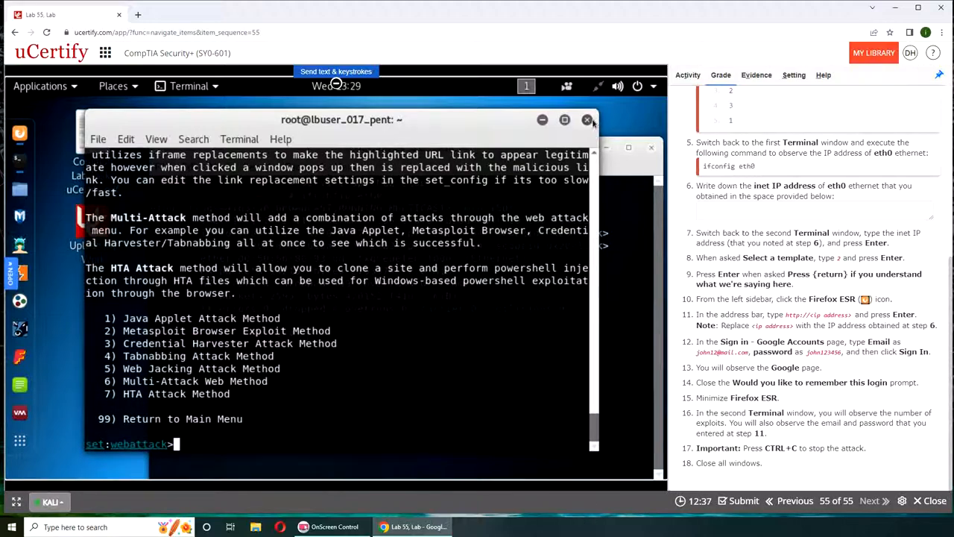
{"action": "left_click", "coordinate": [588, 119]}
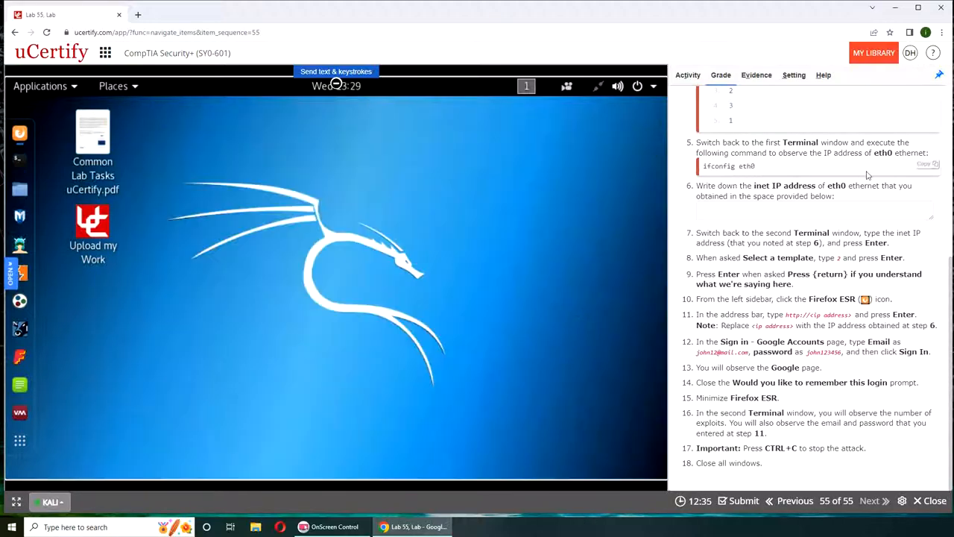
{"action": "mouse_move", "coordinate": [738, 501]}
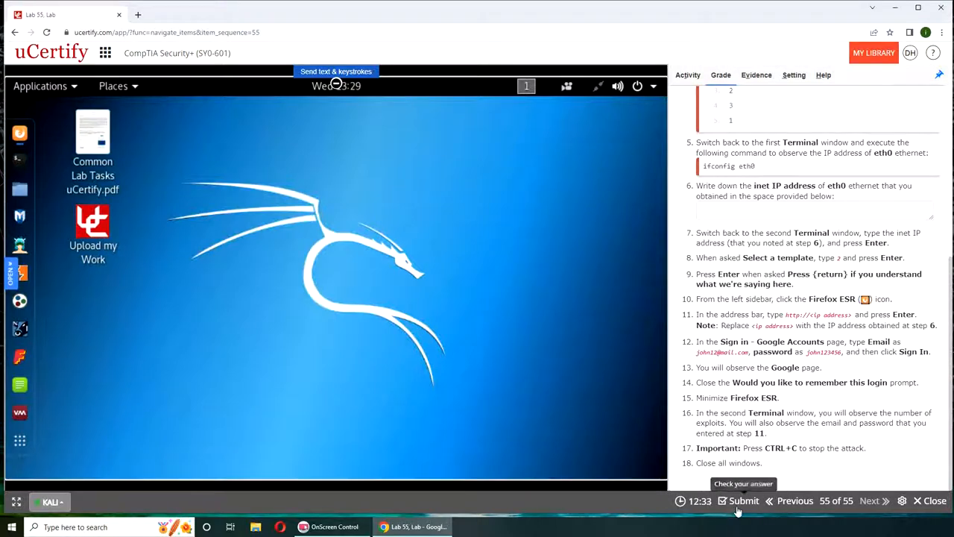
Step: Submit the lab for grading and record the Correct result as the answer
{"action": "scroll", "scroll_direction": "up", "scroll_amount": 3}
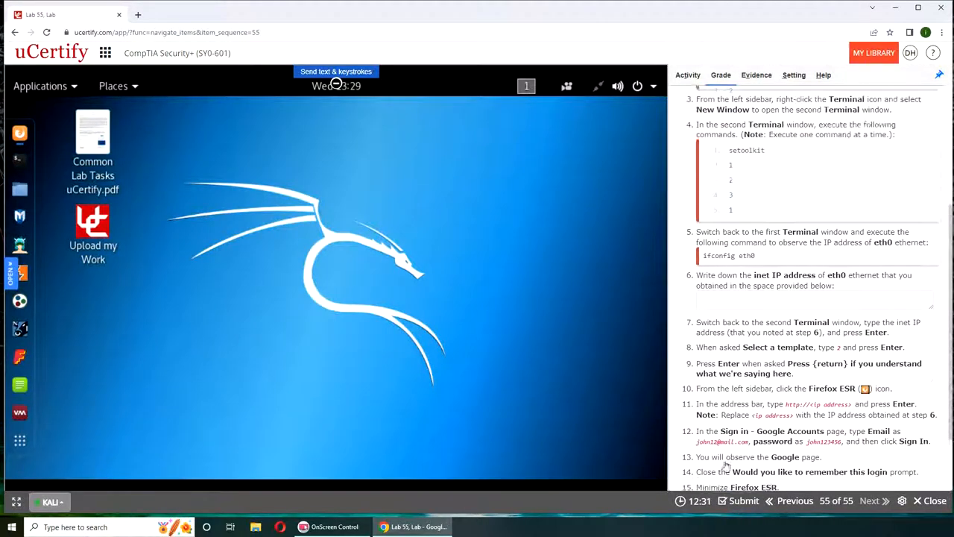
{"action": "left_click", "coordinate": [720, 75]}
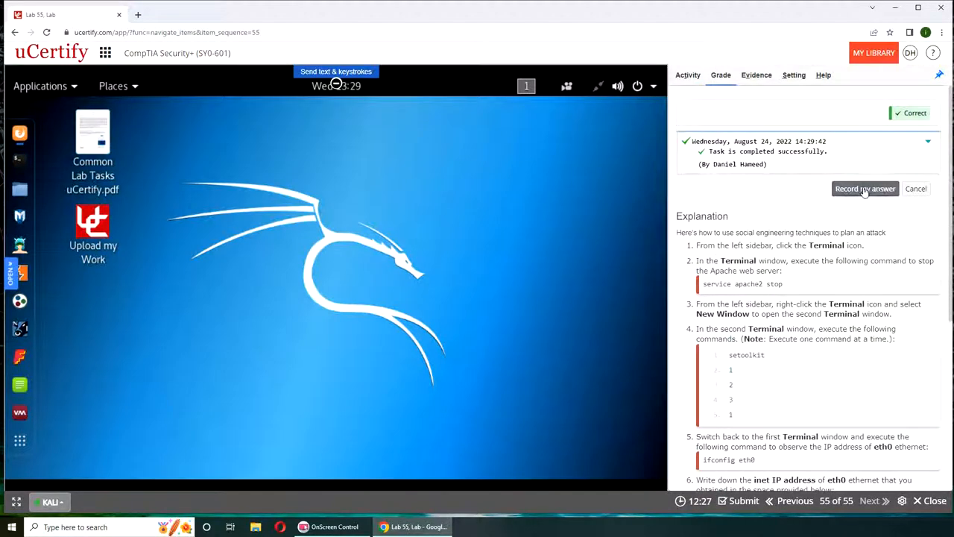
{"action": "left_click", "coordinate": [865, 187]}
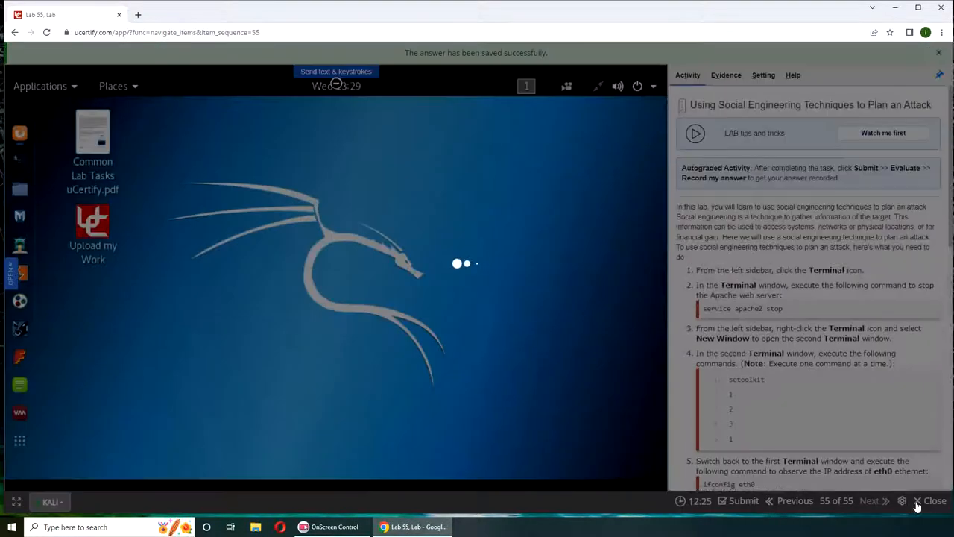
Step: Close the lab and scroll the Performance Labs list down to lab 13.1.2, marked complete
{"action": "left_click", "coordinate": [934, 501]}
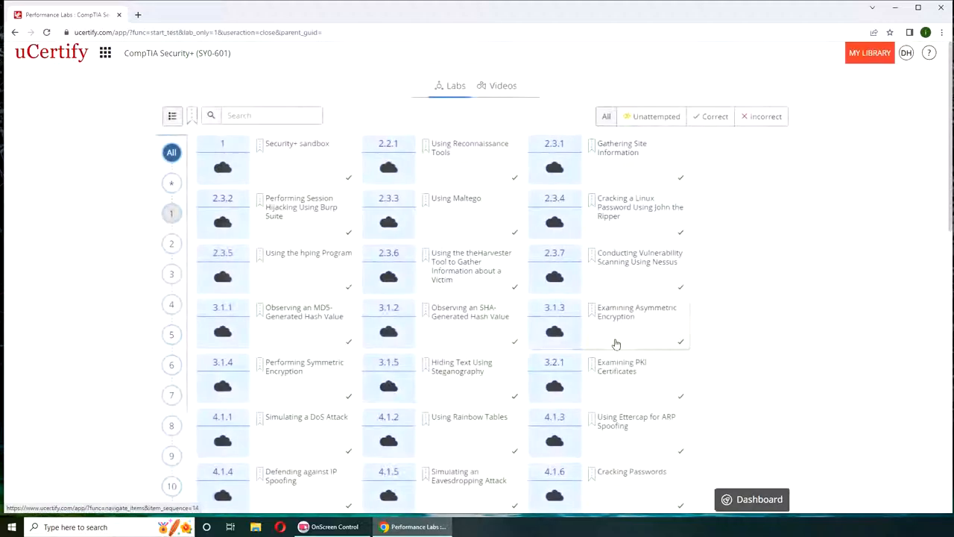
{"action": "scroll", "scroll_direction": "down", "scroll_amount": 3}
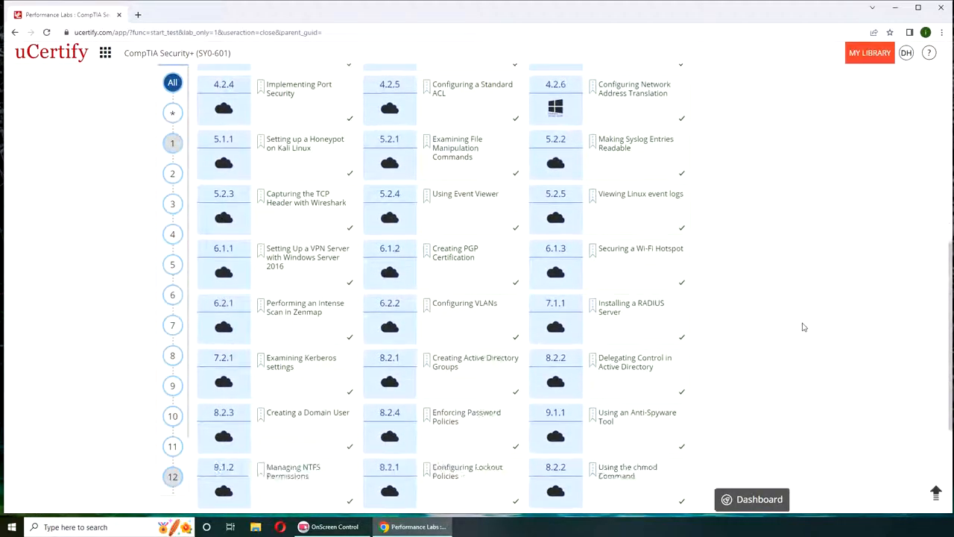
{"action": "scroll", "scroll_direction": "down", "scroll_amount": 3}
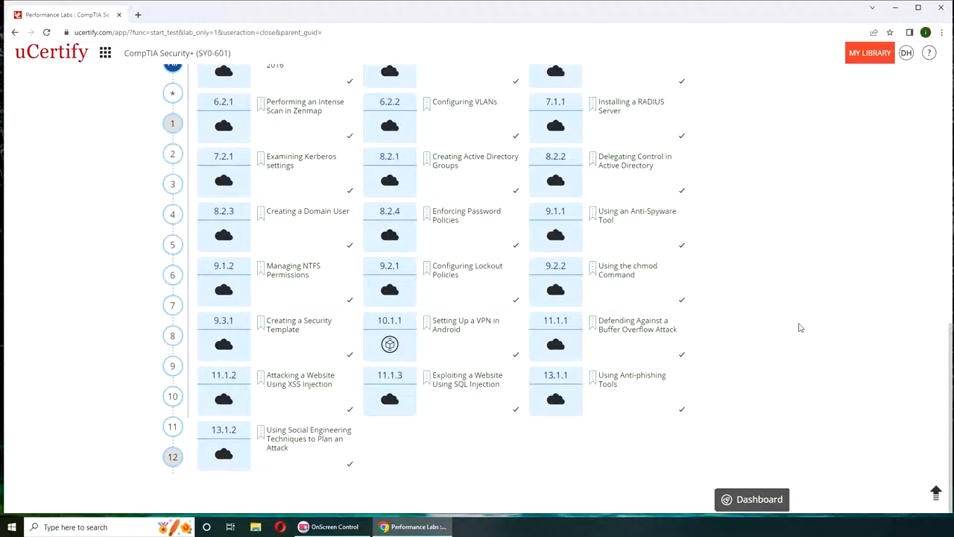
{"action": "mouse_move", "coordinate": [862, 217]}
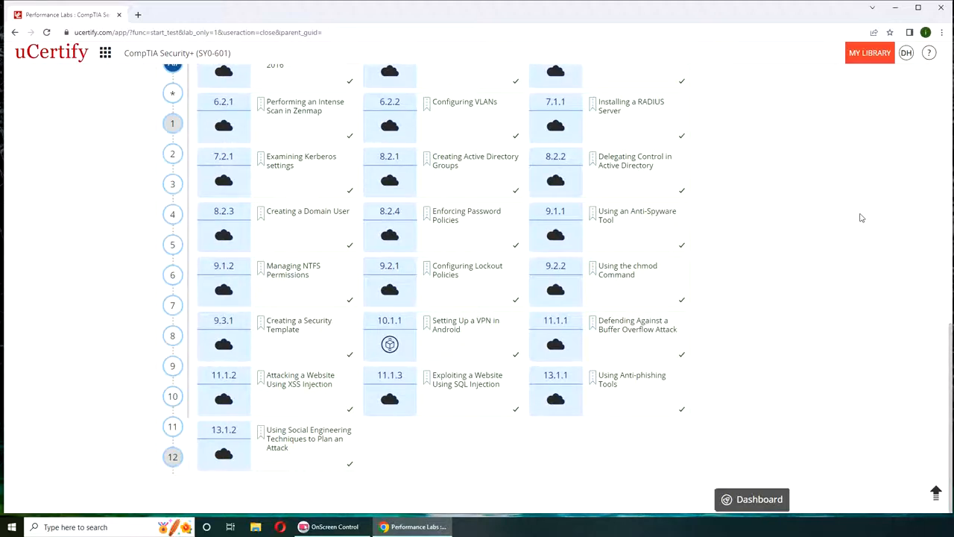